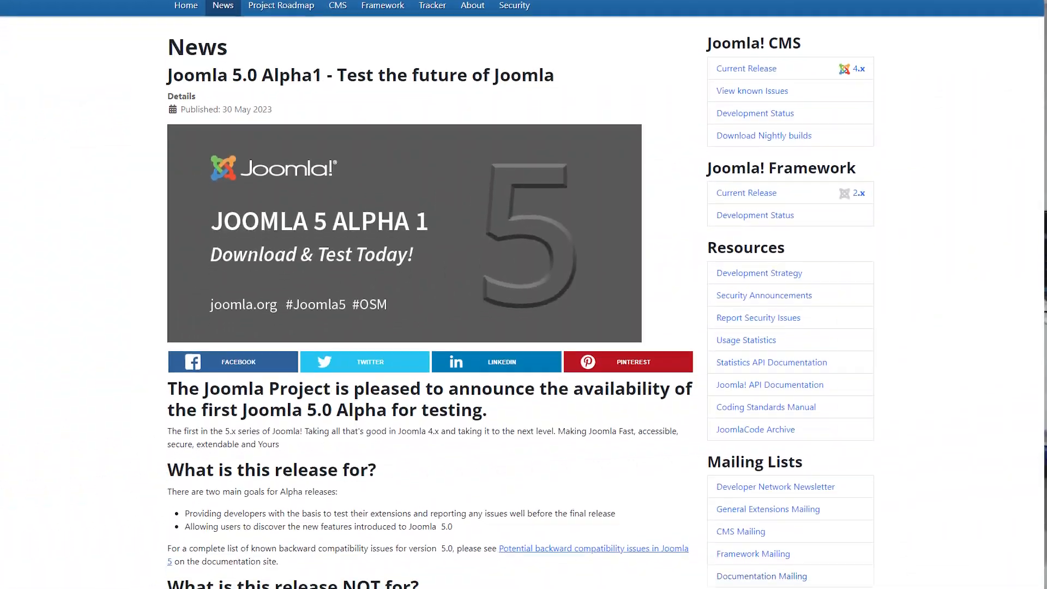
- Switch to the browser tab with the Revibe Digital Joomla 5 article
{"action": "left_click", "coordinate": [460, 9]}
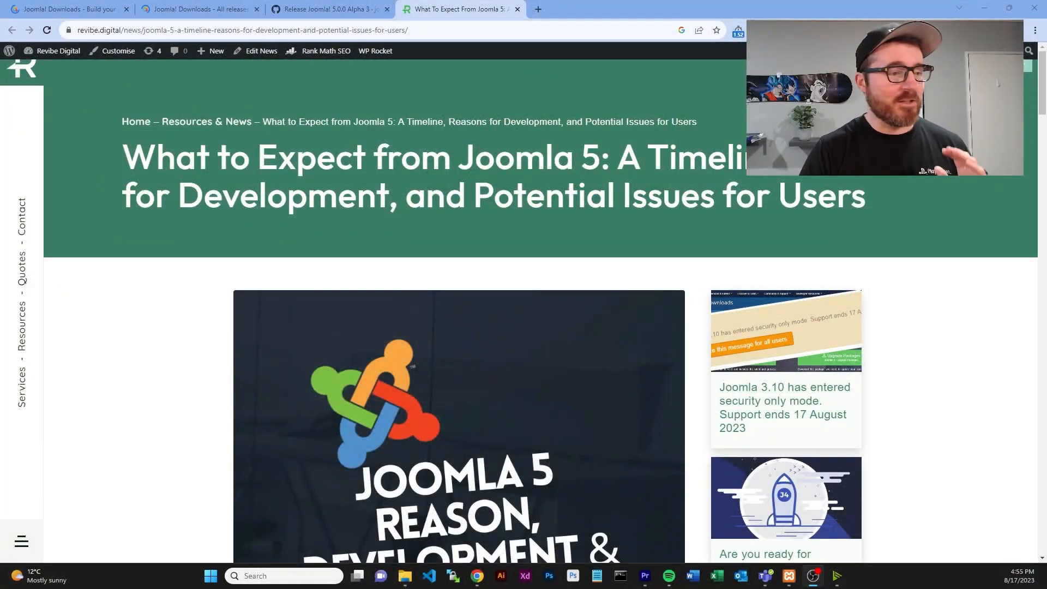
- Skim the Joomla 5 article, then go to the Resources & News page
{"action": "scroll", "scroll_direction": "down", "scroll_amount": 3}
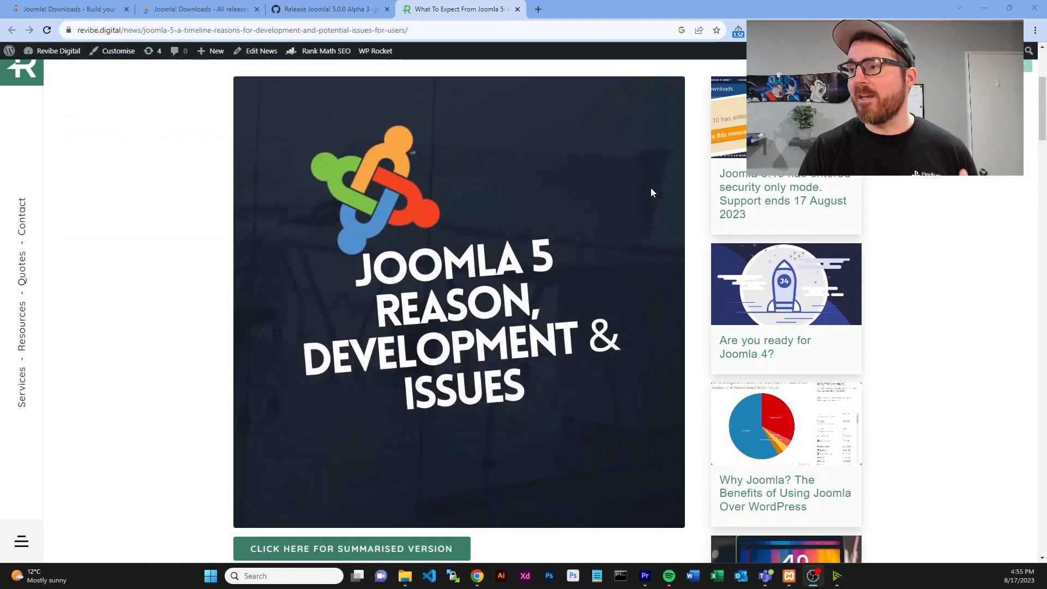
{"action": "scroll", "scroll_direction": "down", "scroll_amount": 3}
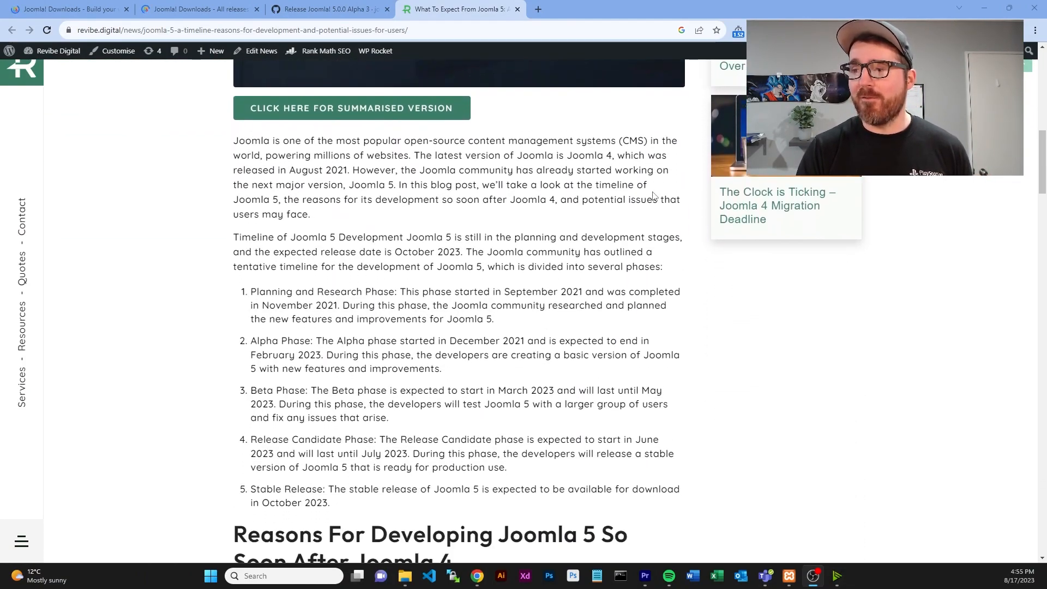
{"action": "scroll", "scroll_direction": "down", "scroll_amount": 3}
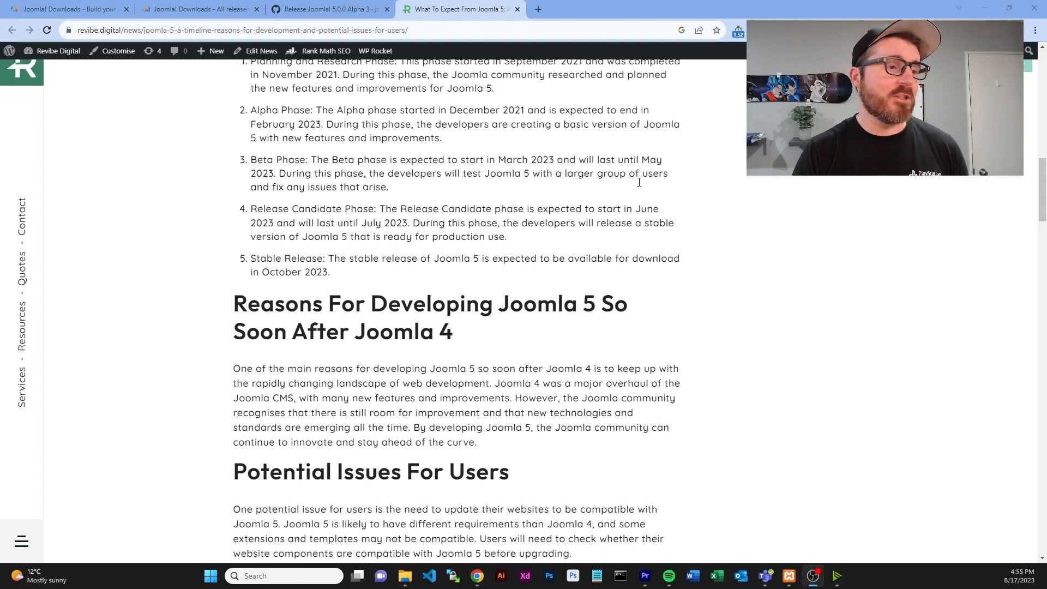
{"action": "scroll", "scroll_direction": "up", "scroll_amount": 3}
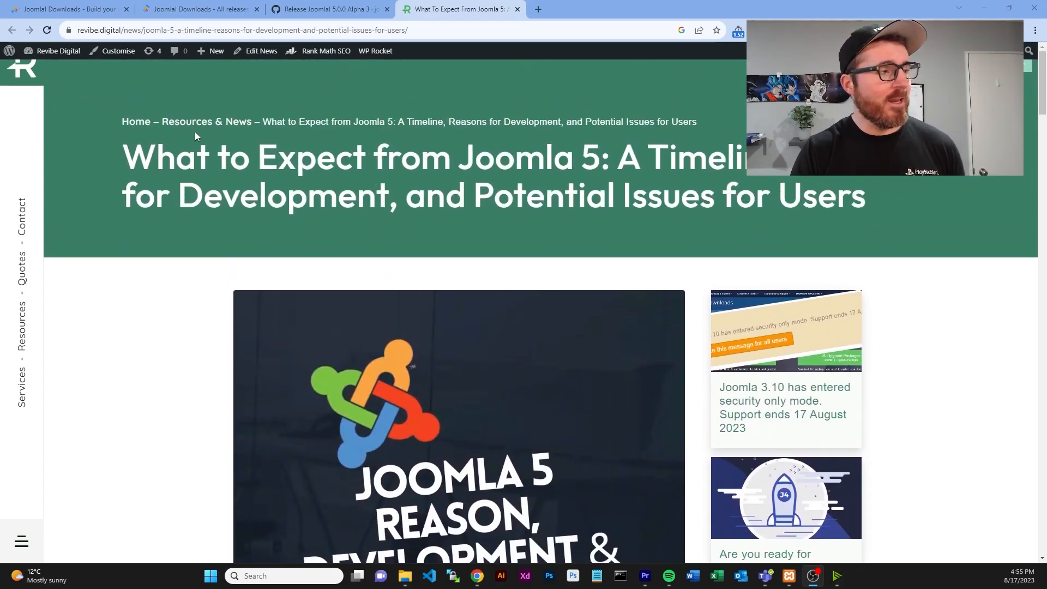
{"action": "left_click", "coordinate": [206, 121]}
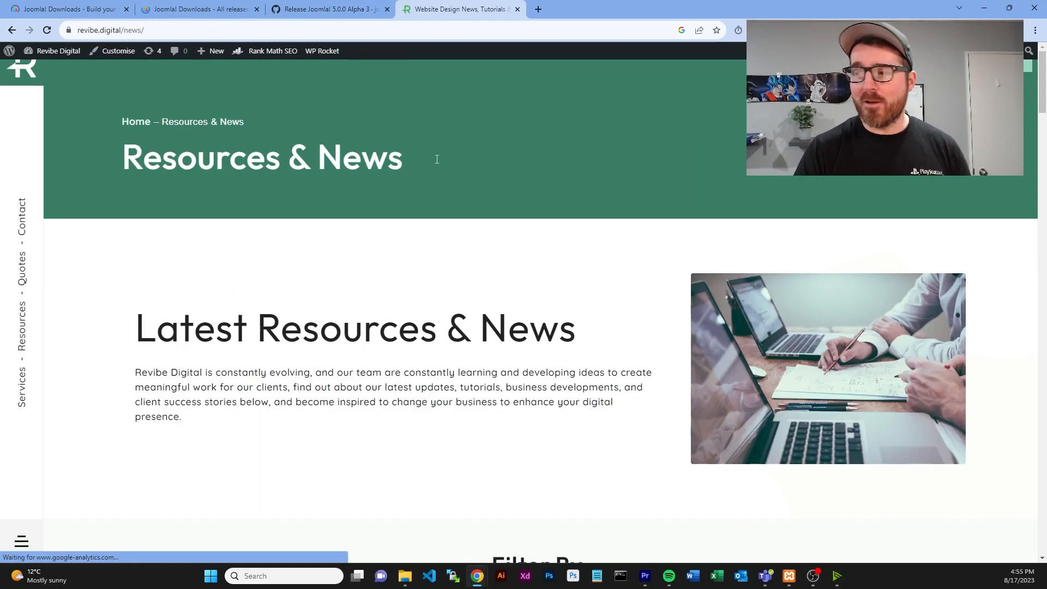
- Filter the news listing to Joomla posts and browse the post grid
{"action": "scroll", "scroll_direction": "down", "scroll_amount": 3}
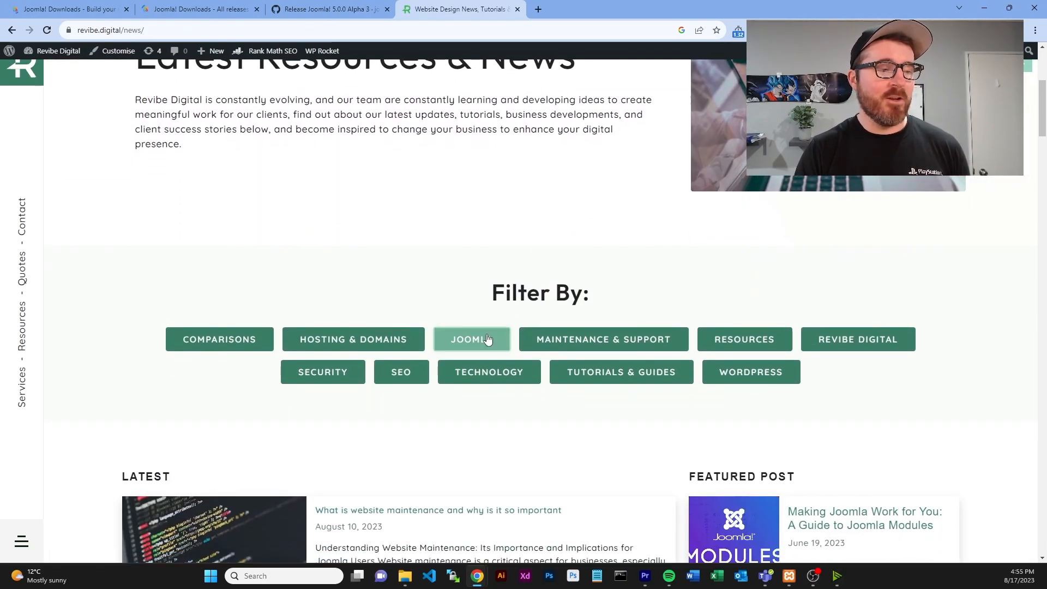
{"action": "left_click", "coordinate": [472, 338]}
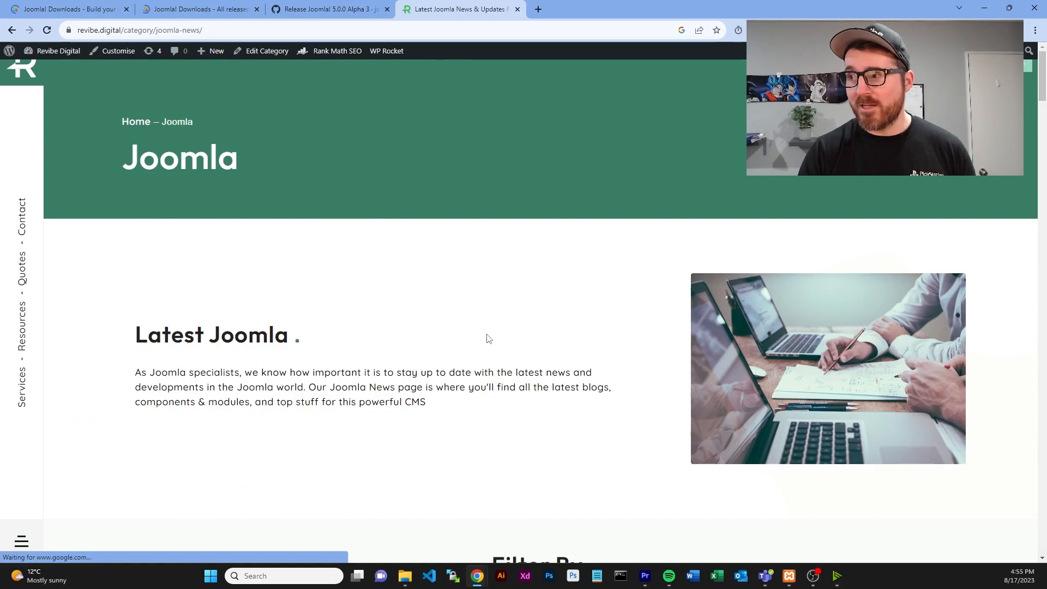
{"action": "scroll", "scroll_direction": "down", "scroll_amount": 3}
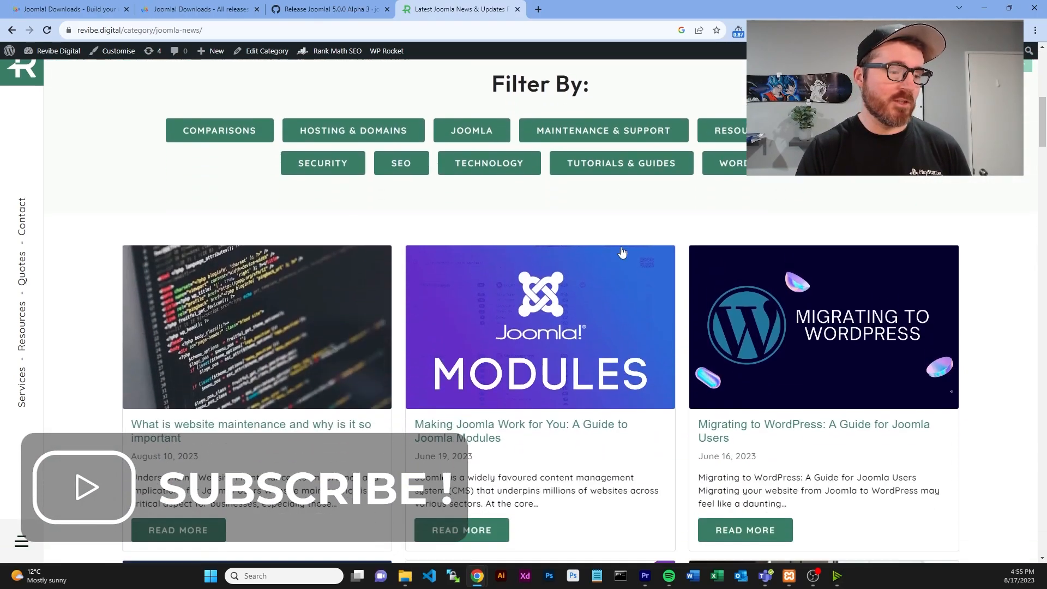
{"action": "scroll", "scroll_direction": "down", "scroll_amount": 3}
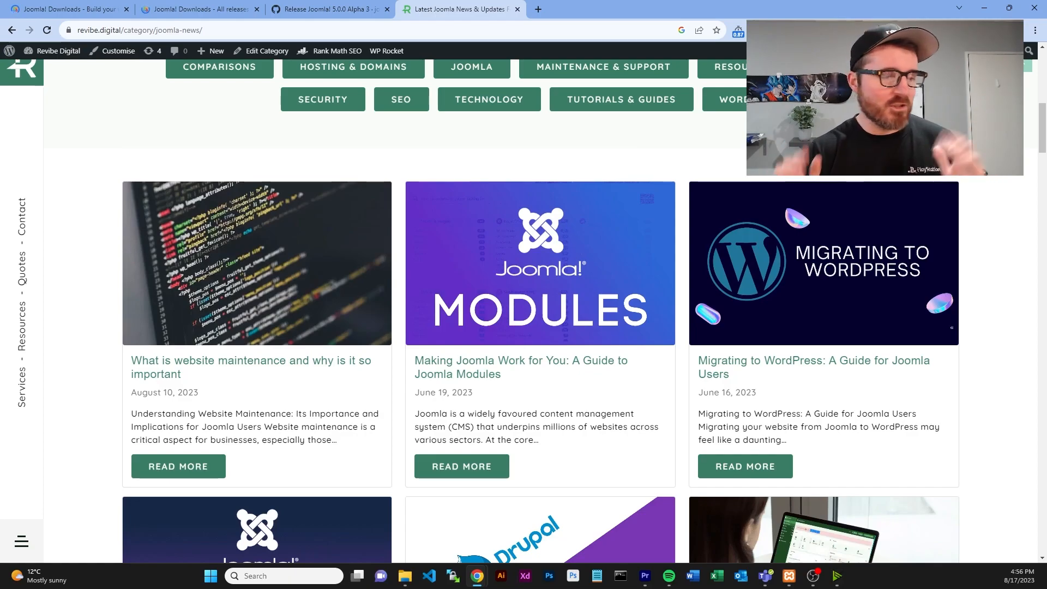
{"action": "left_click", "coordinate": [66, 9]}
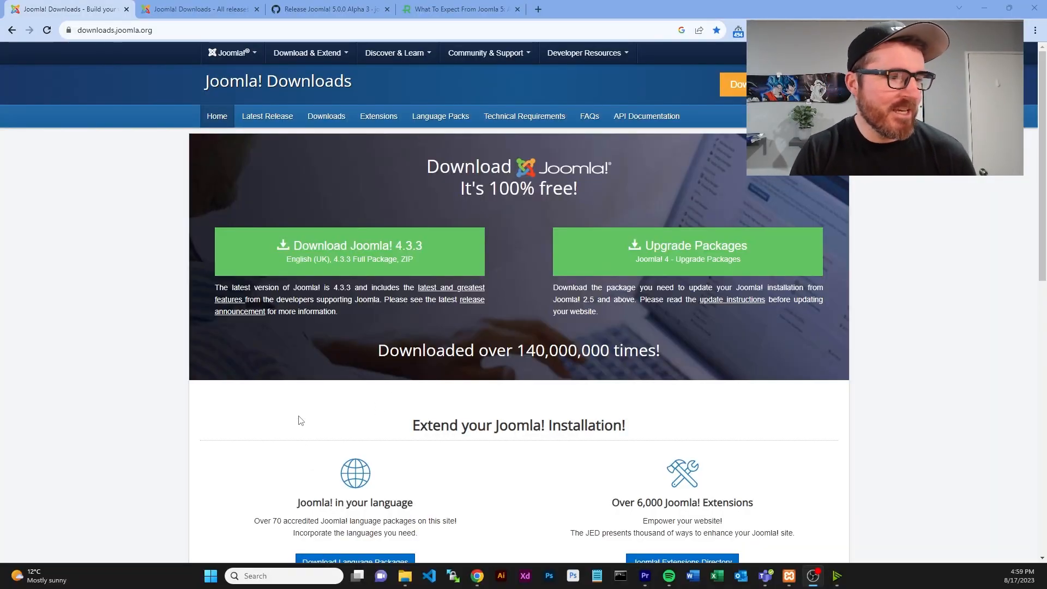
{"action": "mouse_move", "coordinate": [464, 467]}
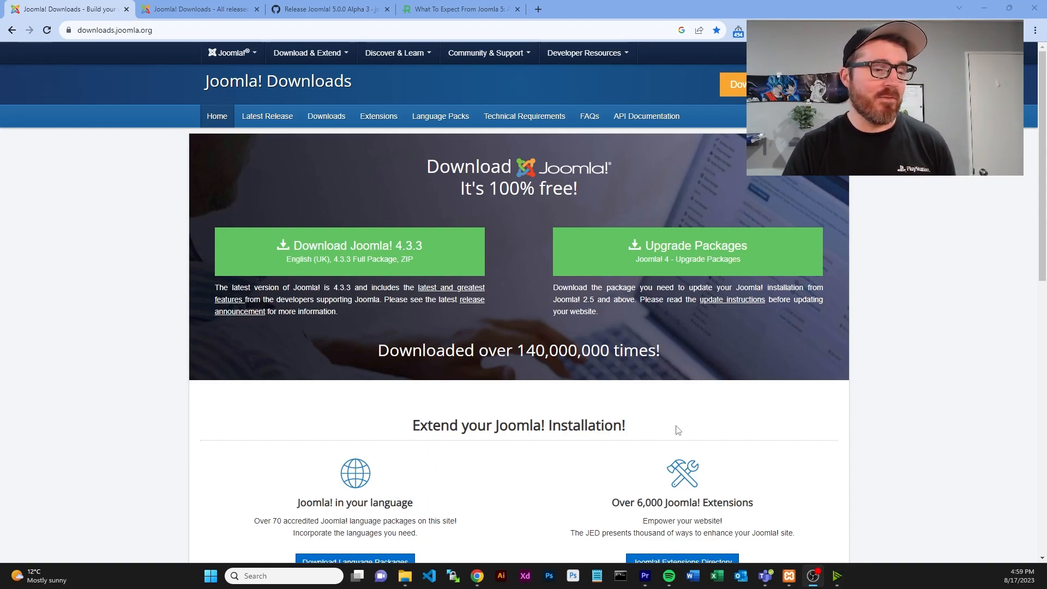
{"action": "mouse_move", "coordinate": [679, 433]}
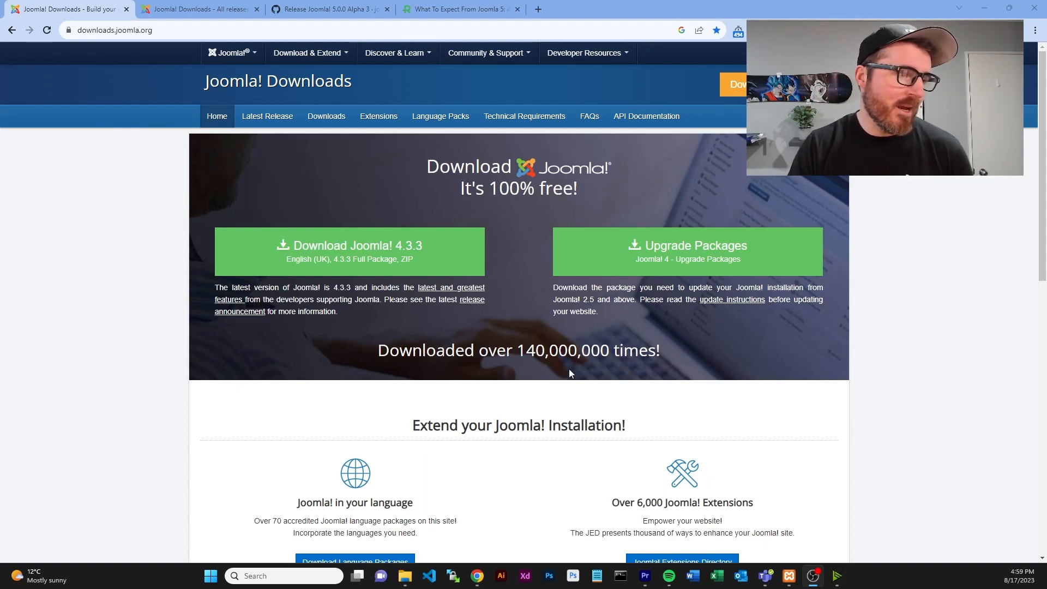
{"action": "mouse_move", "coordinate": [459, 381]}
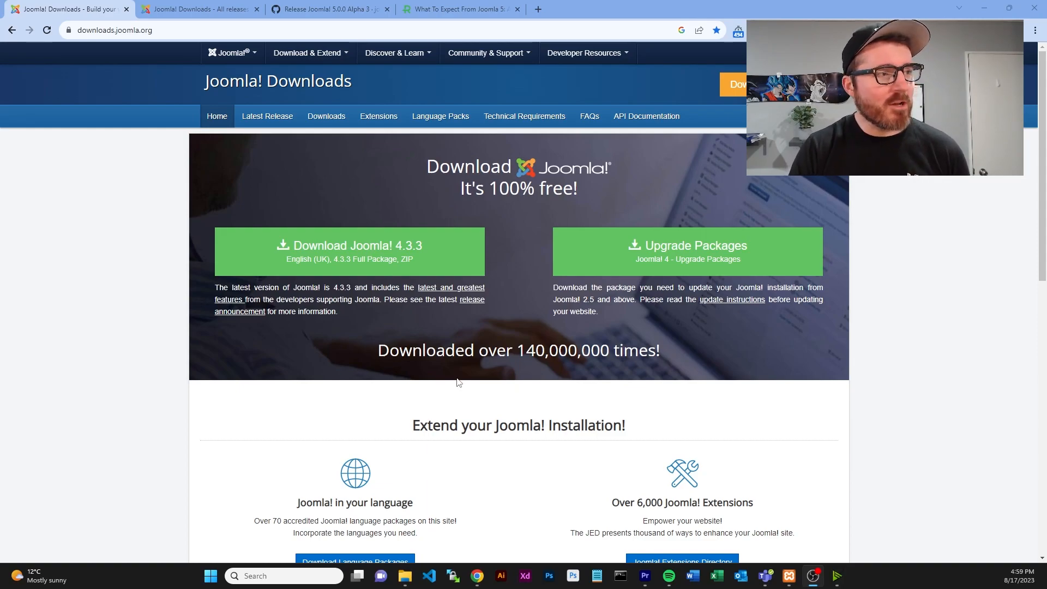
{"action": "left_click", "coordinate": [327, 9]}
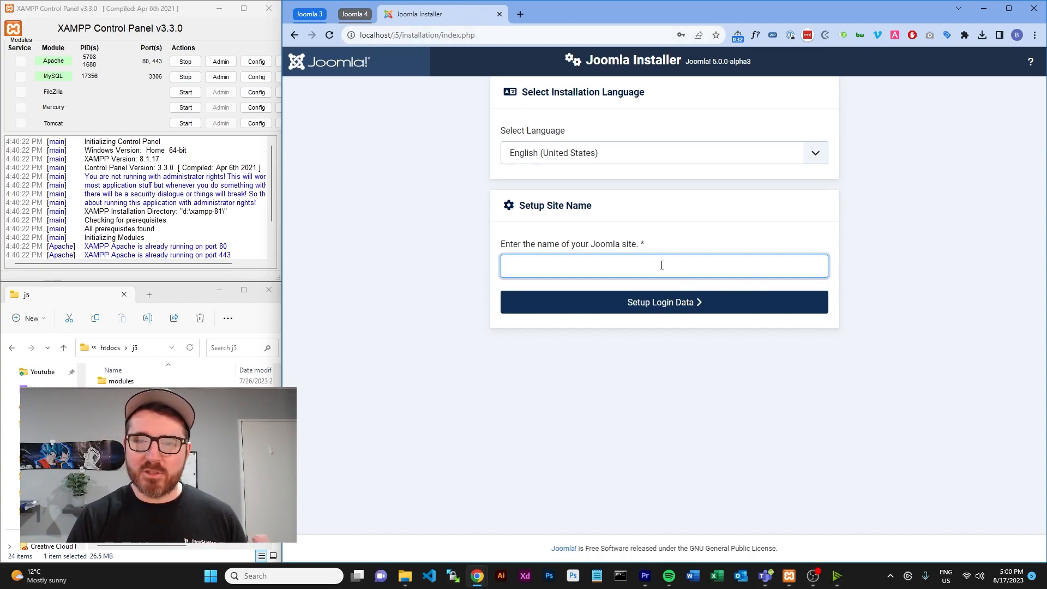
- Name the site 'test', fill the Super User details with email 'test@t', and proceed to database setup
{"action": "type", "text": "test"}
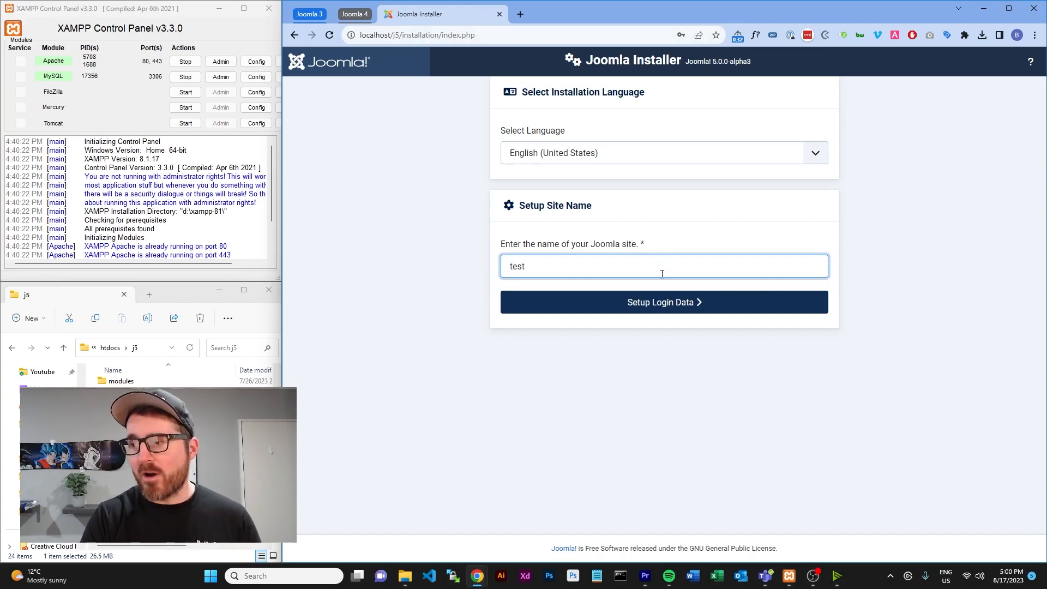
{"action": "left_click", "coordinate": [663, 302]}
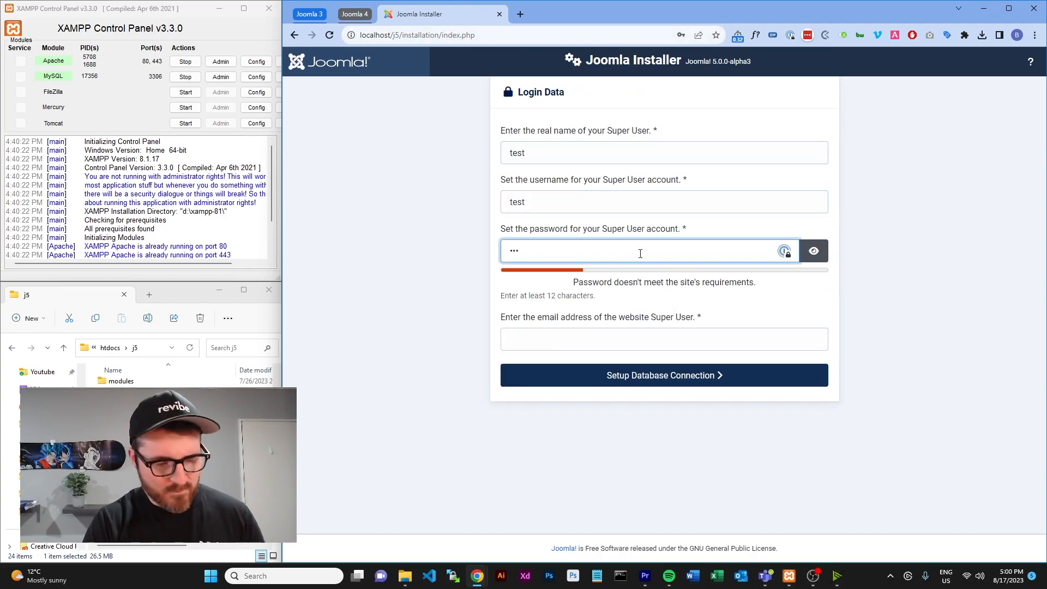
{"action": "type", "text": "test@t"}
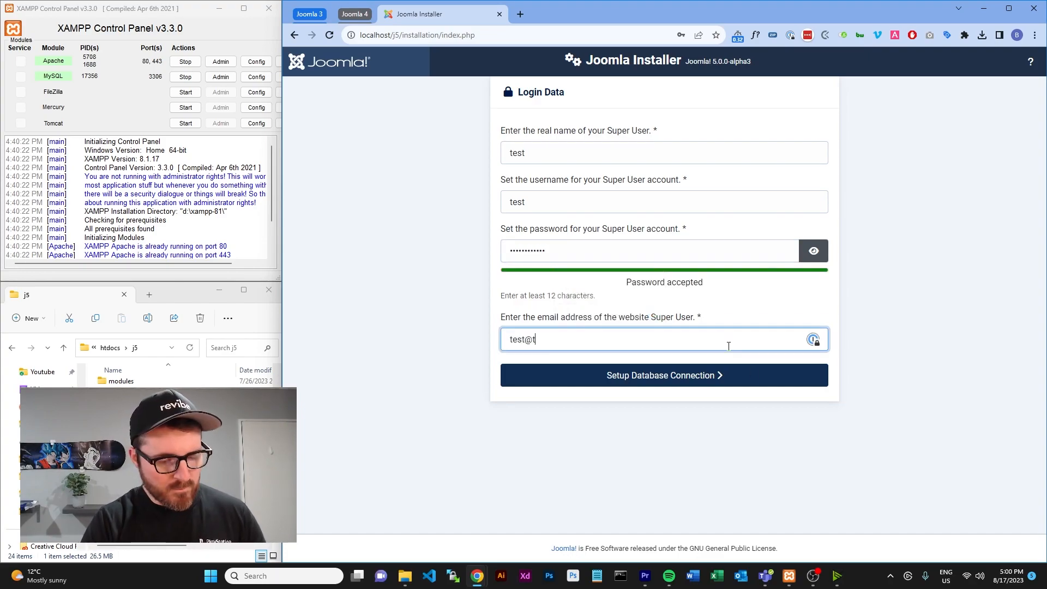
{"action": "left_click", "coordinate": [663, 374]}
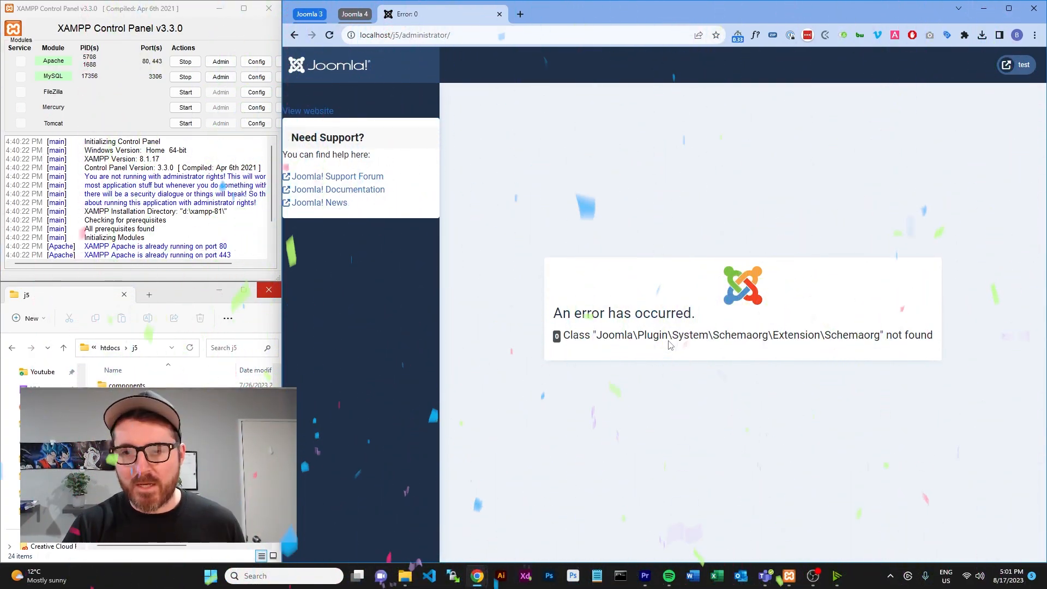
- From the Cassiopeia frontend, switch to the Joomla 5 administrator Home Dashboard
{"action": "double_click", "coordinate": [739, 334]}
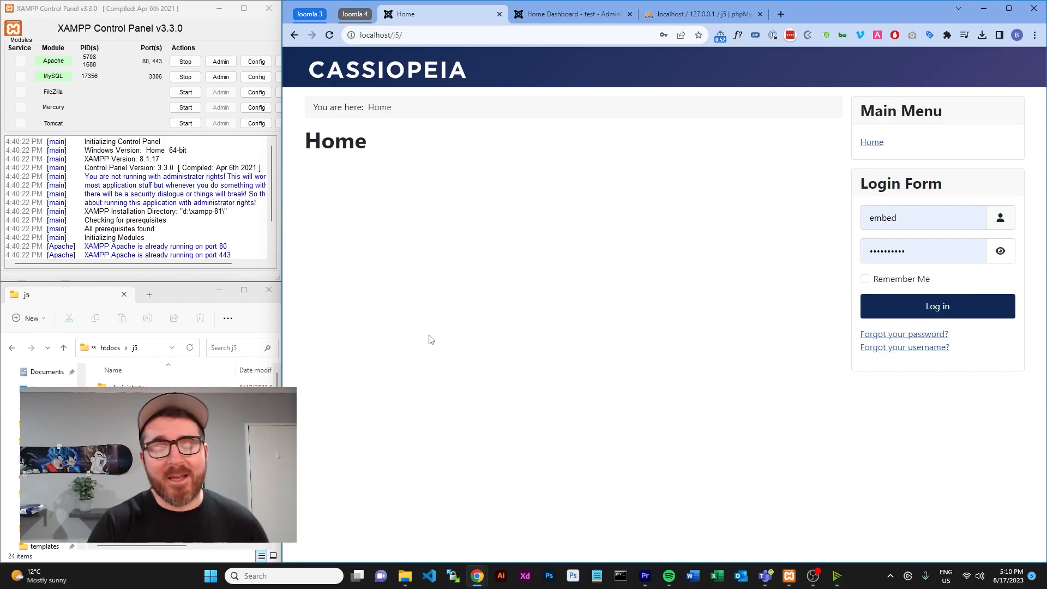
{"action": "mouse_move", "coordinate": [825, 199]}
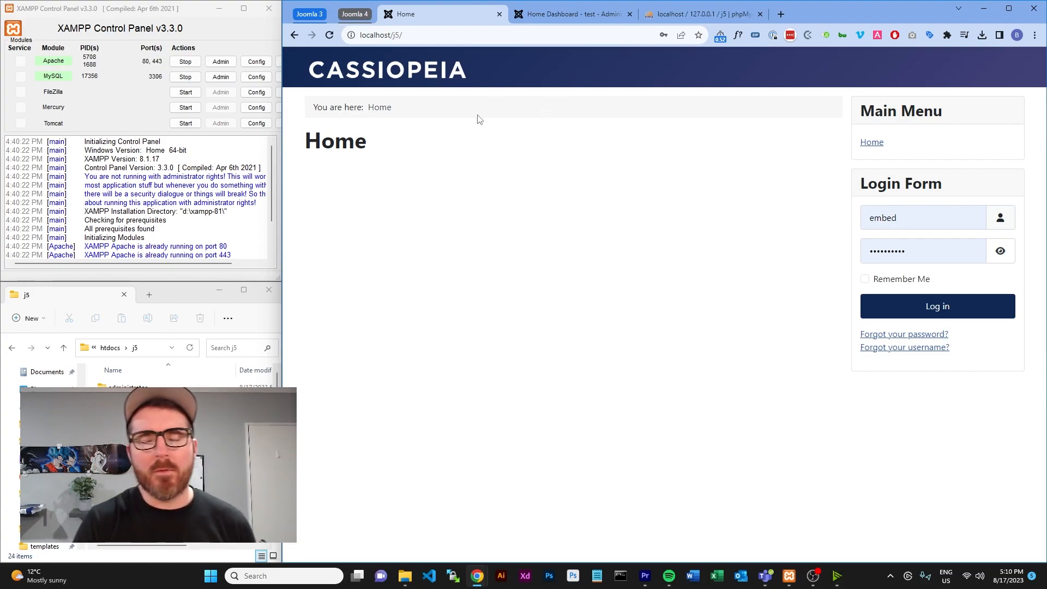
{"action": "left_click", "coordinate": [570, 13]}
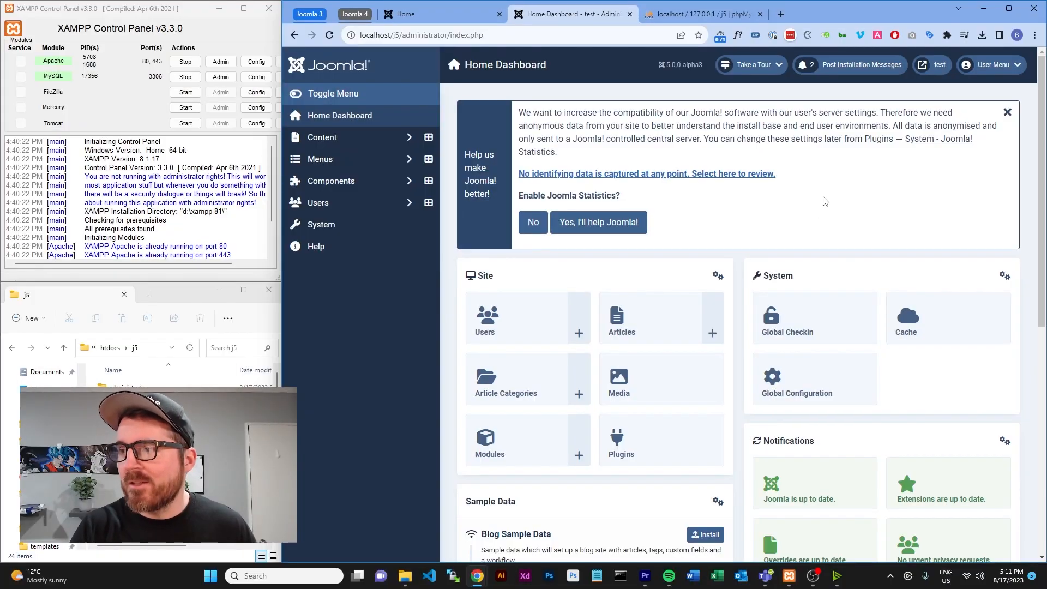
- Browse the Content and Menus dashboards in Joomla 5, then switch to the Joomla 4 tab
{"action": "left_click", "coordinate": [320, 137]}
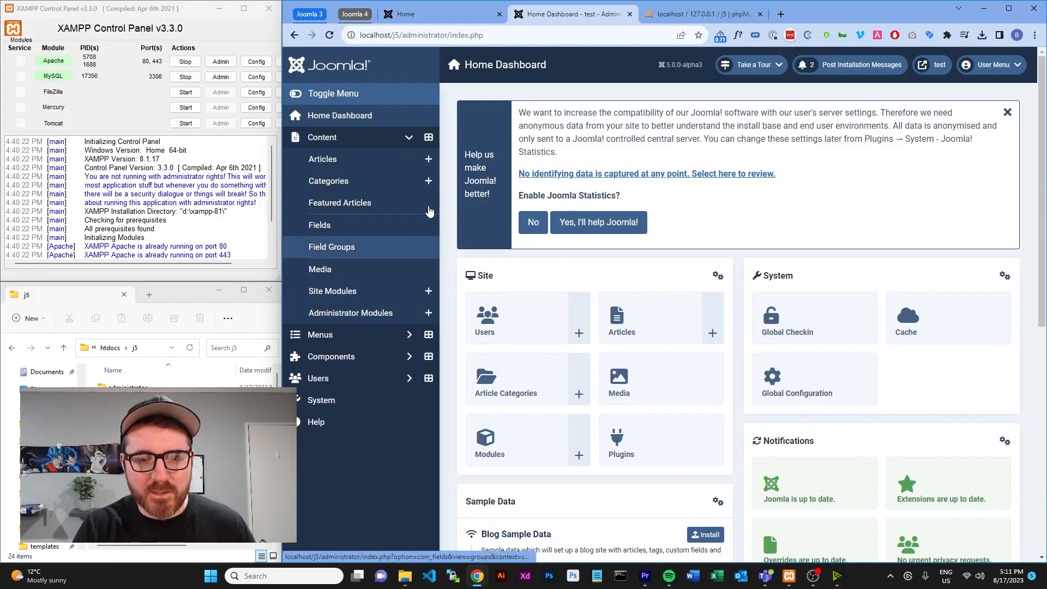
{"action": "left_click", "coordinate": [428, 139]}
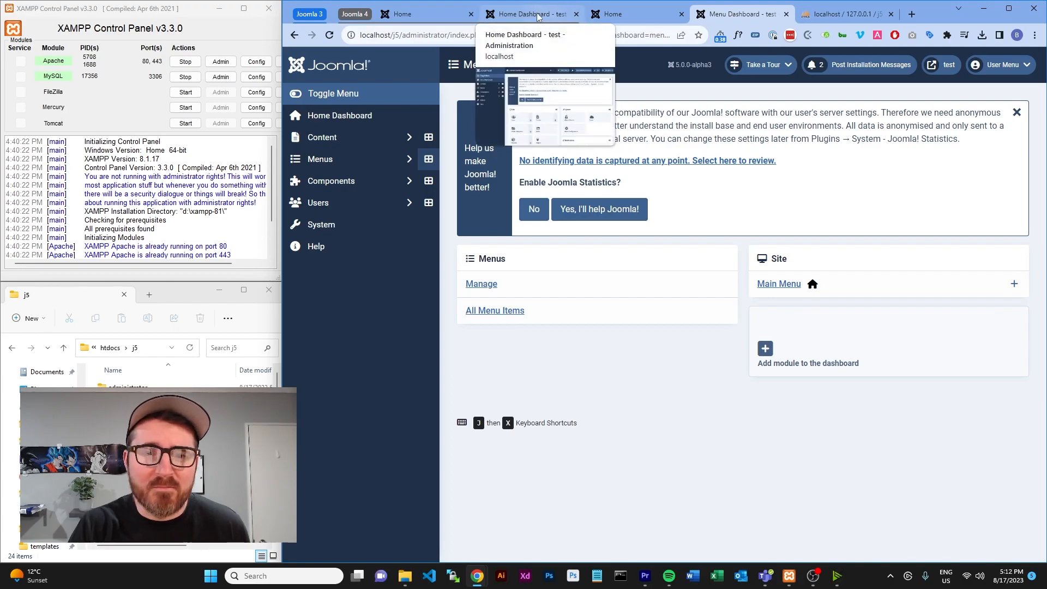
{"action": "left_click", "coordinate": [531, 13]}
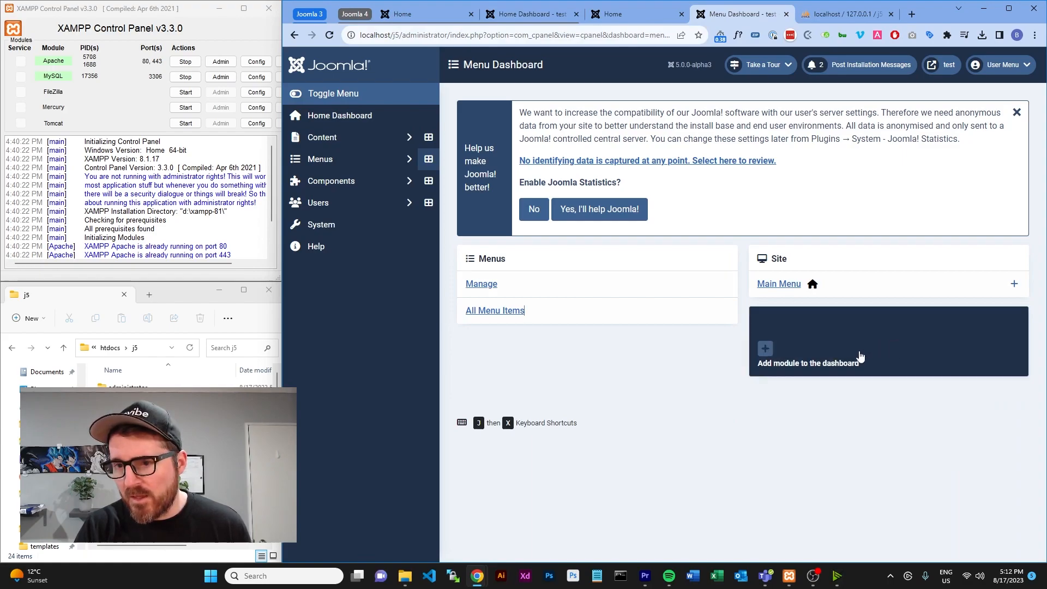
{"action": "mouse_move", "coordinate": [668, 359]}
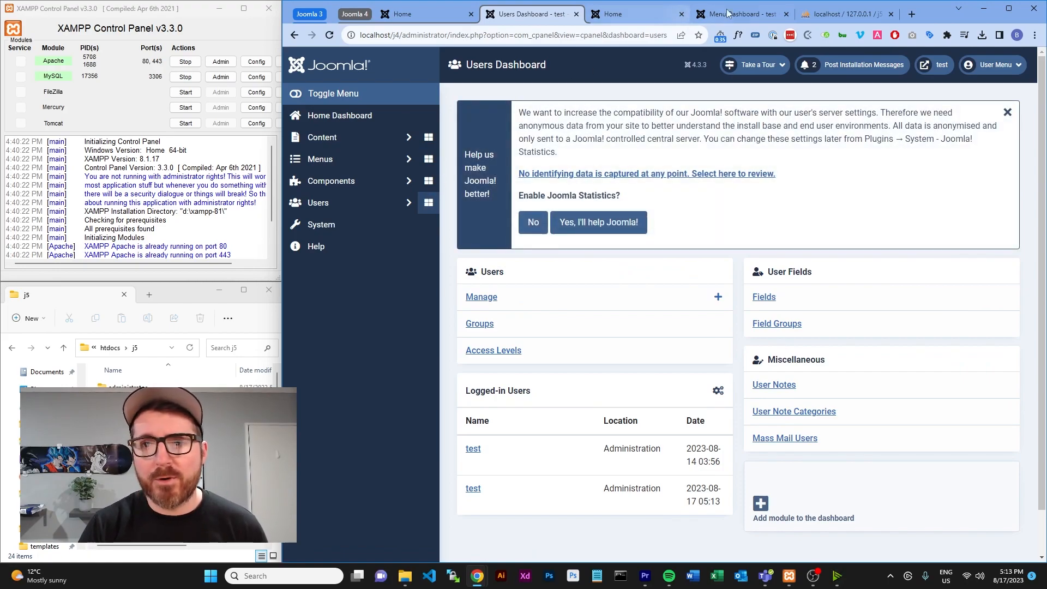
- Expand Content in Joomla 5, then show the empty Articles list in Joomla 4
{"action": "left_click", "coordinate": [741, 13]}
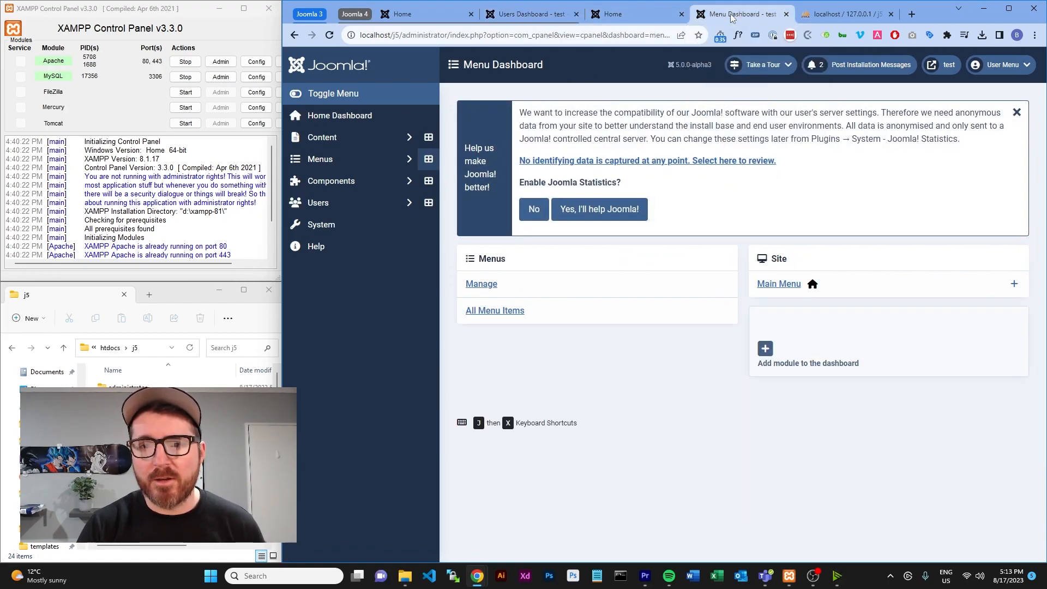
{"action": "left_click", "coordinate": [321, 138]}
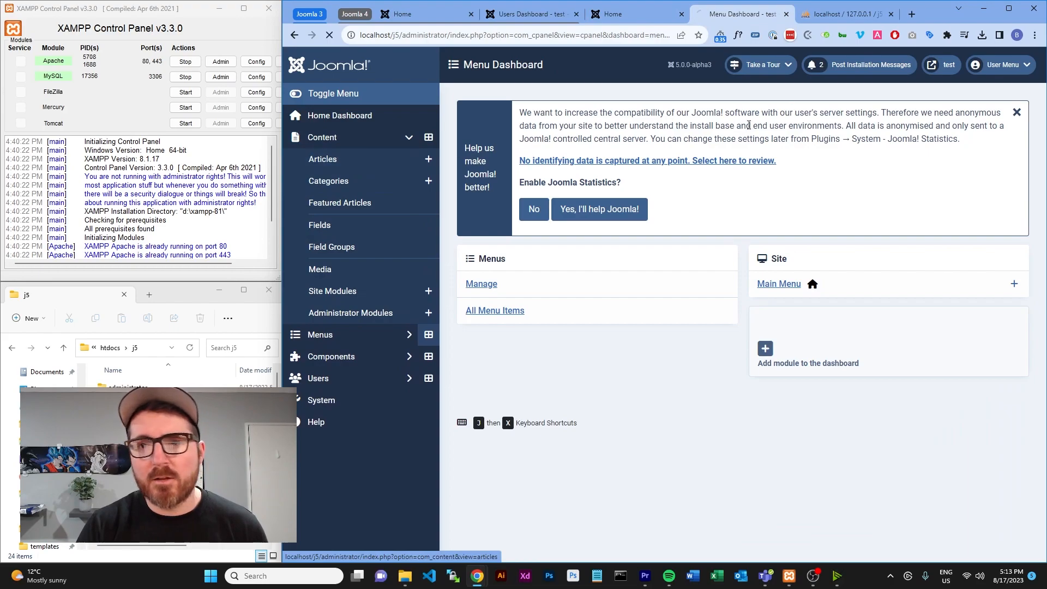
{"action": "left_click", "coordinate": [531, 13]}
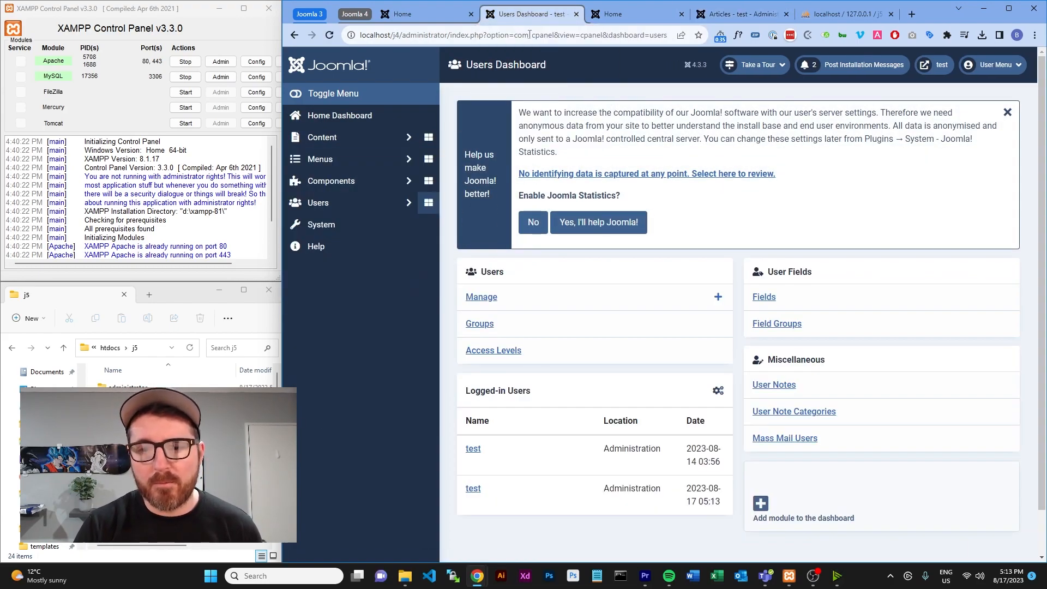
{"action": "left_click", "coordinate": [320, 137]}
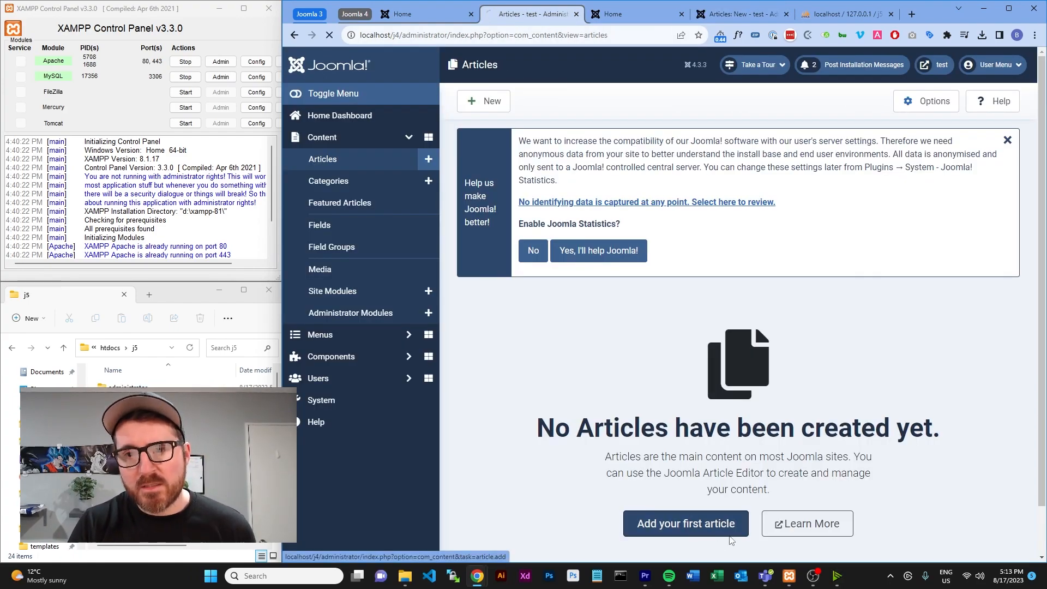
- Start a new 'test' article, compare the Uncategorised category editors, and begin a new field in each version
{"action": "left_click", "coordinate": [685, 523]}
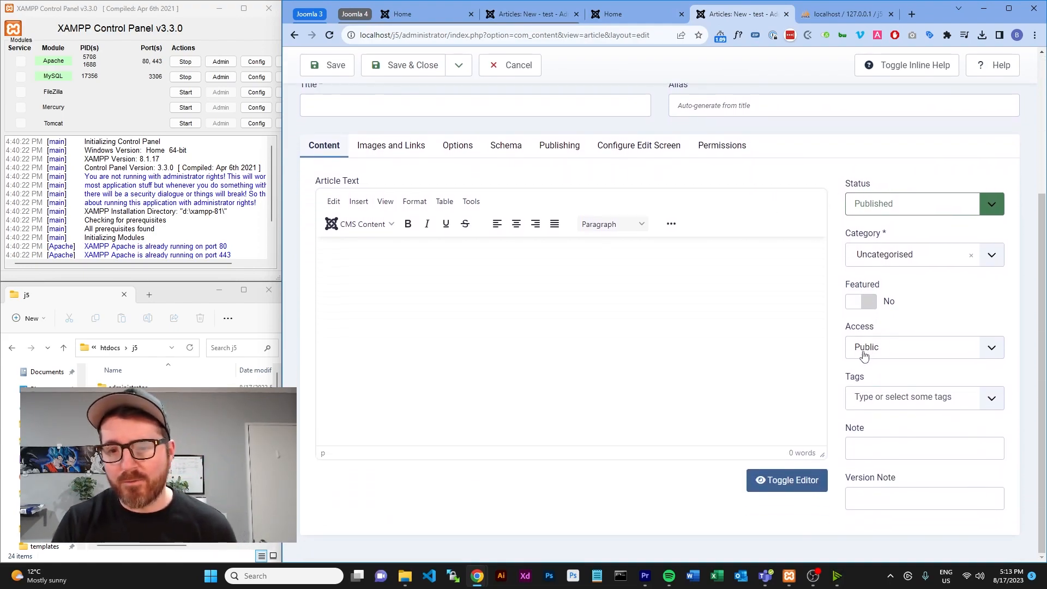
{"action": "mouse_move", "coordinate": [571, 406]}
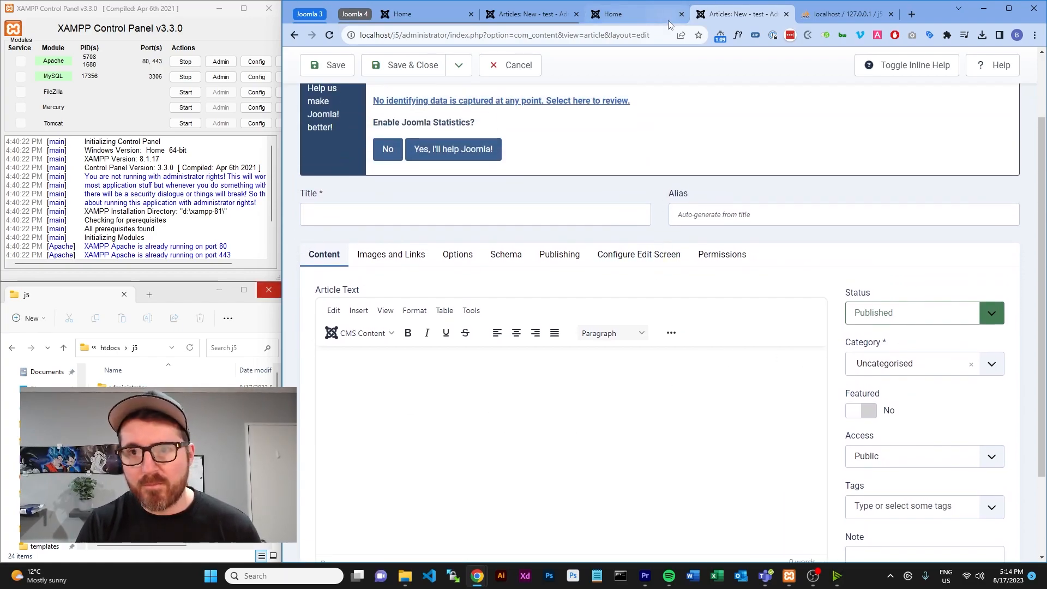
{"action": "left_click", "coordinate": [635, 14]}
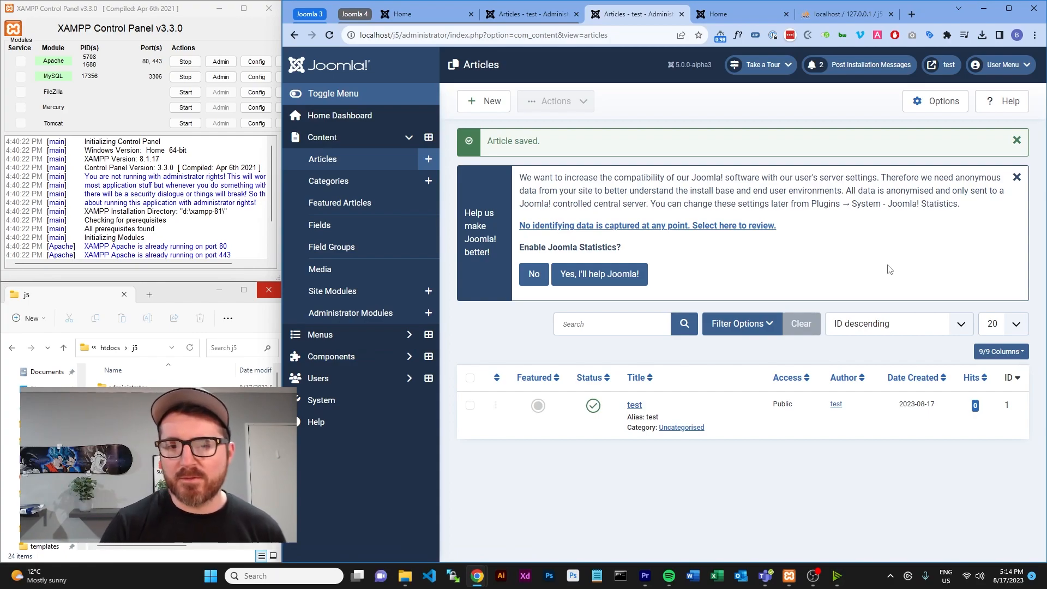
{"action": "mouse_move", "coordinate": [767, 230]}
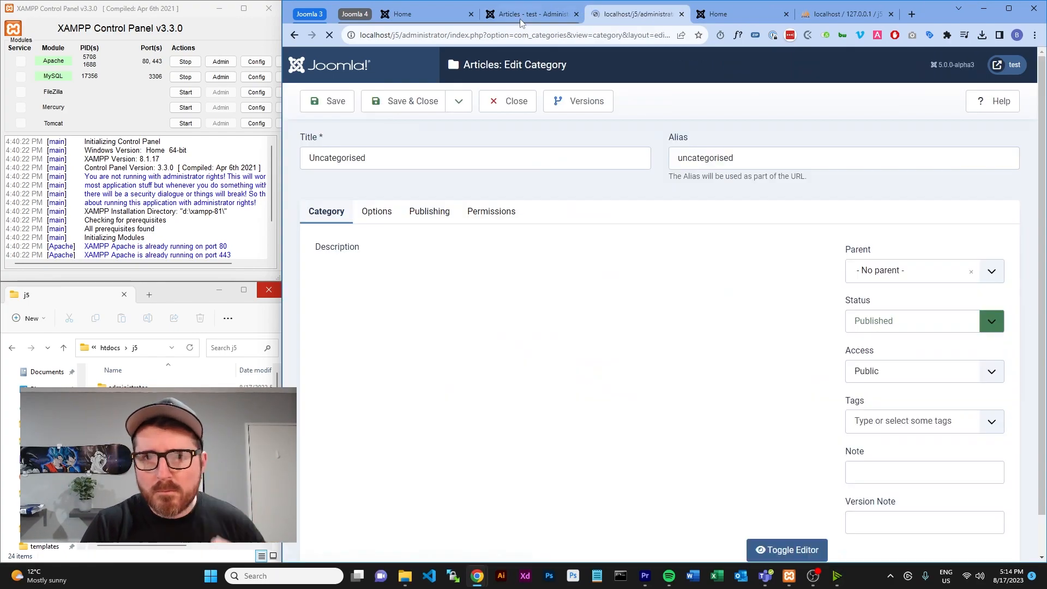
{"action": "left_click", "coordinate": [376, 210]}
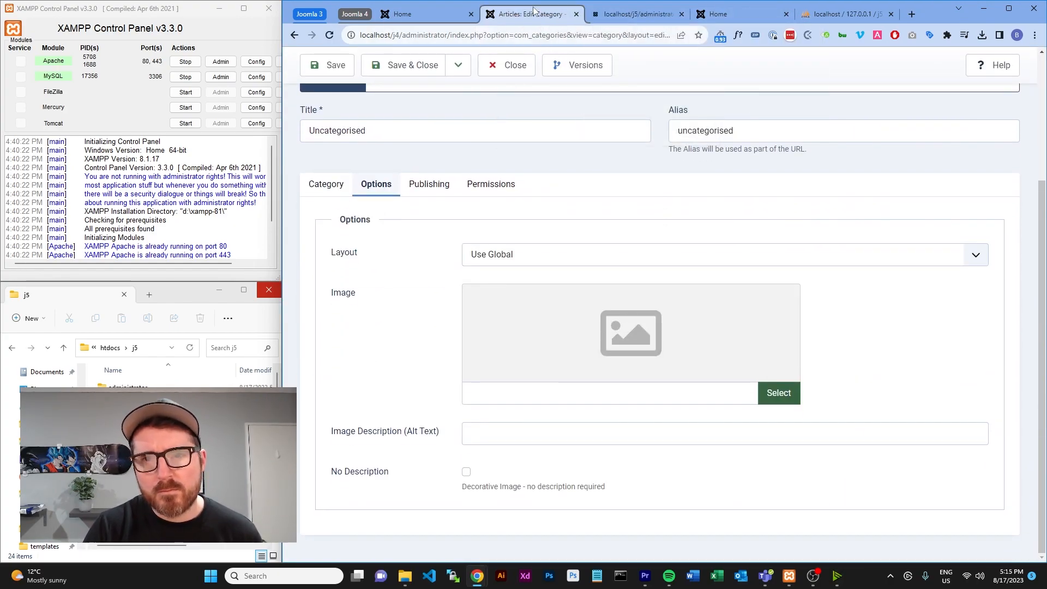
{"action": "left_click", "coordinate": [635, 13]}
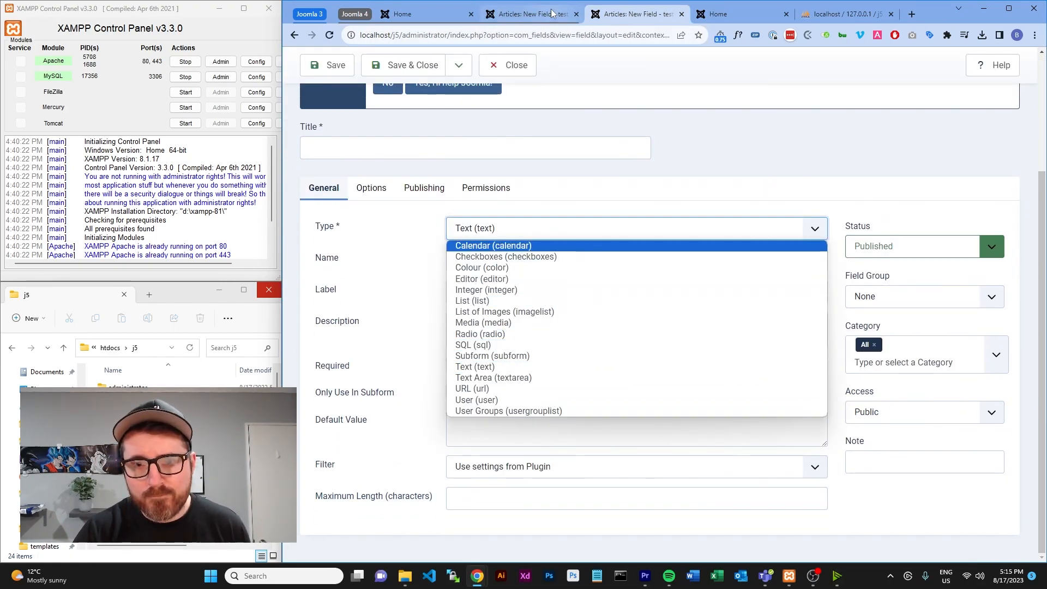
- View Field Groups, then the Media library images folder in each admin
{"action": "left_click", "coordinate": [332, 246]}
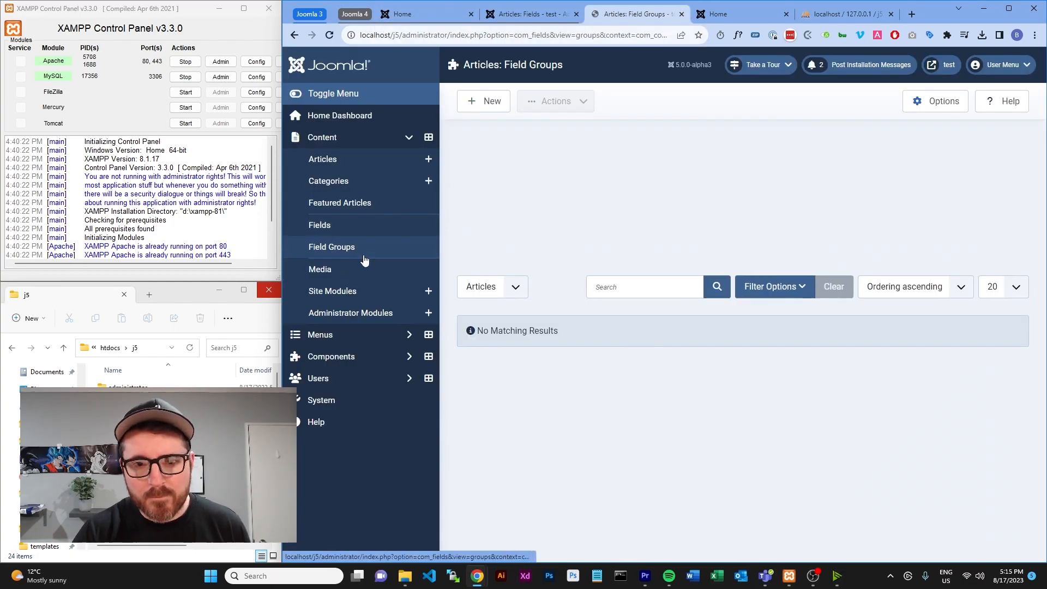
{"action": "left_click", "coordinate": [321, 269]}
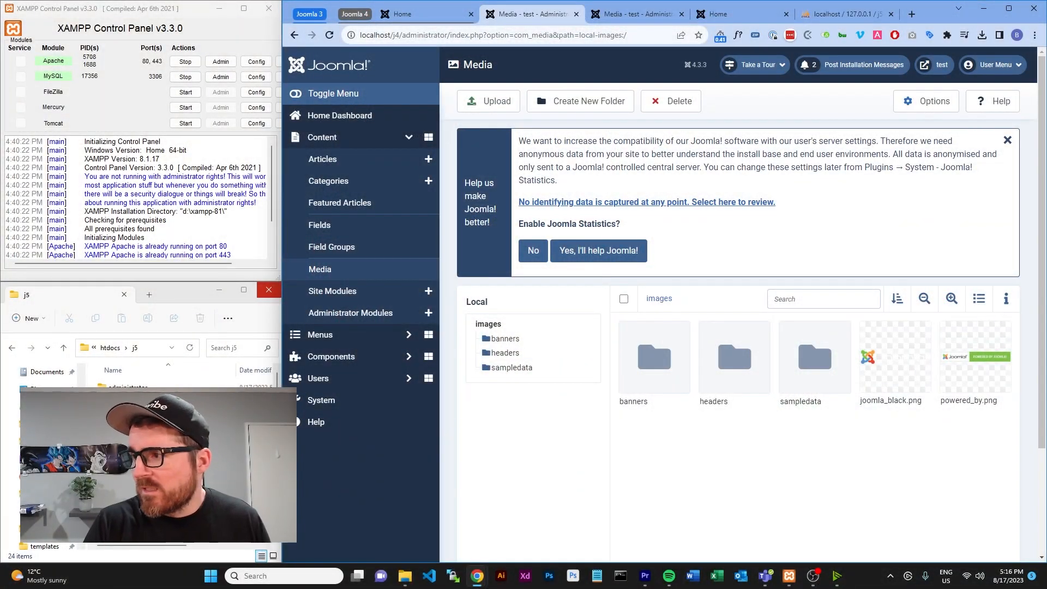
- View the System Dashboard and Global Configuration, then return to the System Dashboard
{"action": "left_click", "coordinate": [332, 290]}
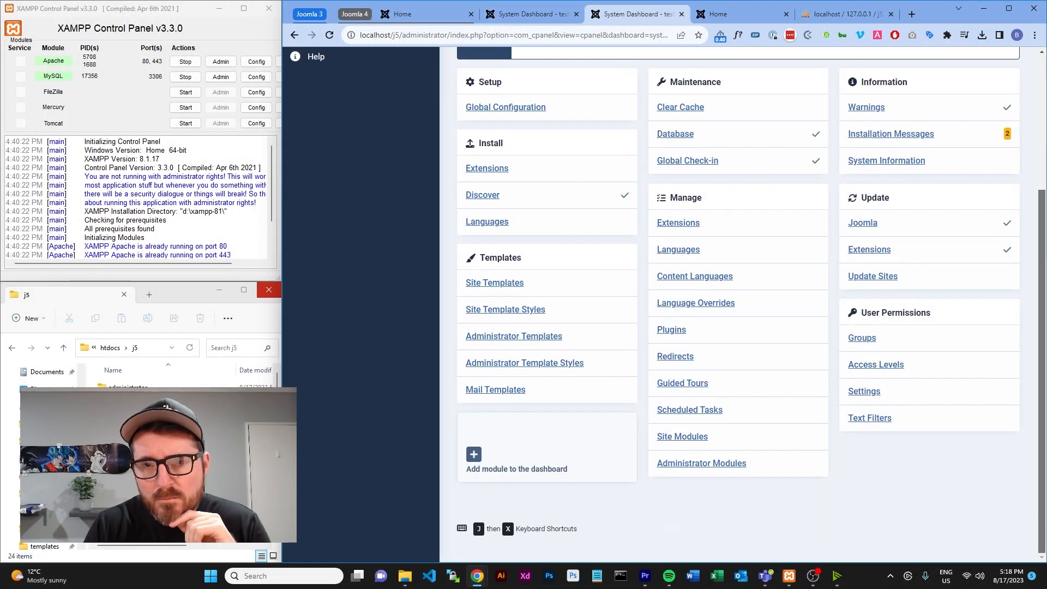
{"action": "left_click", "coordinate": [505, 107]}
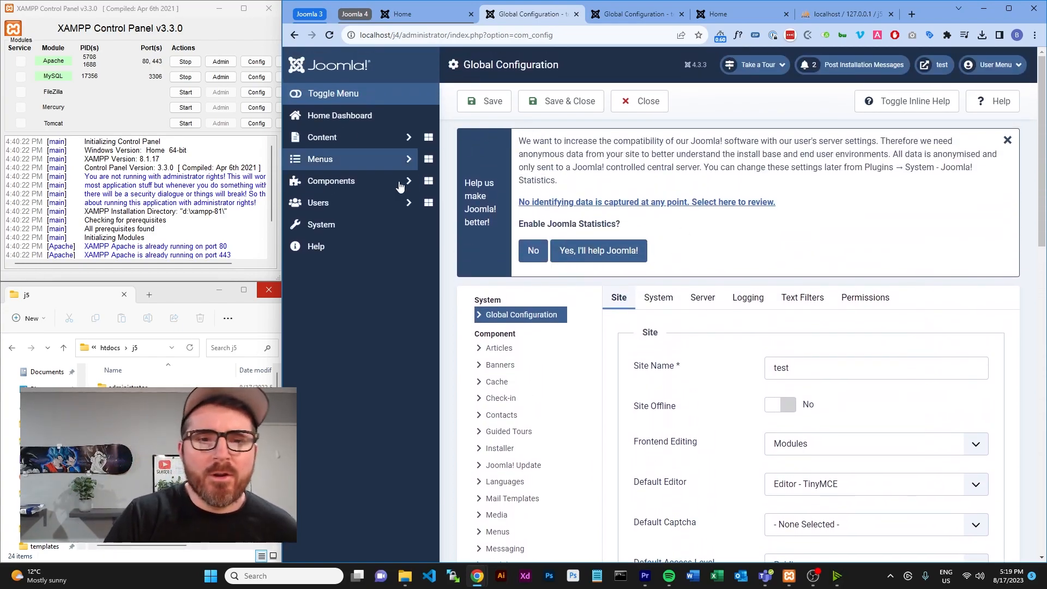
{"action": "left_click", "coordinate": [321, 225]}
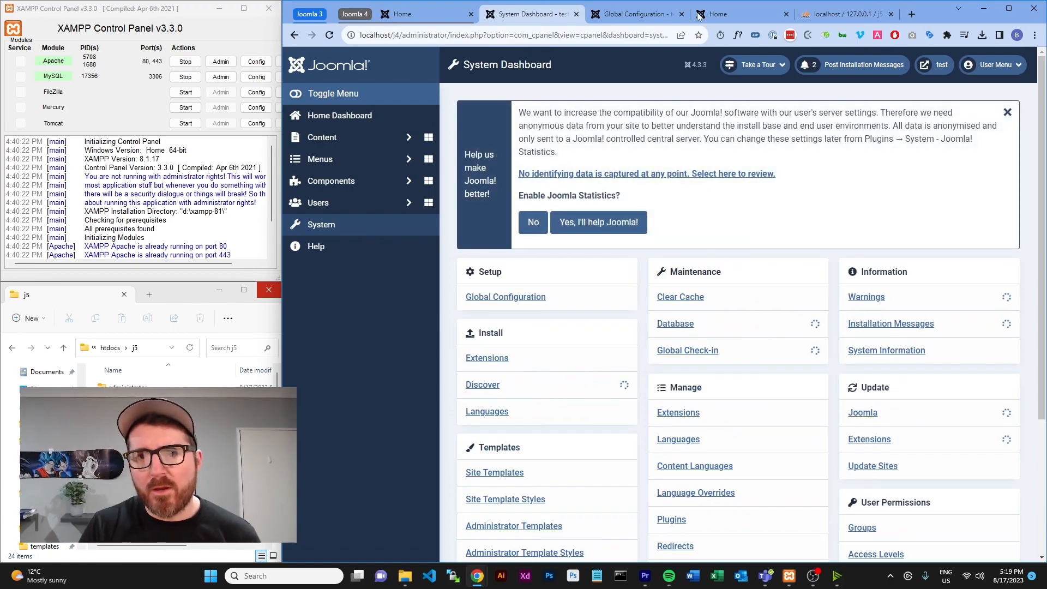
- Show the Extensions: Manage list in Joomla 4 and Joomla 5 and browse the installed extensions
{"action": "left_click", "coordinate": [628, 13]}
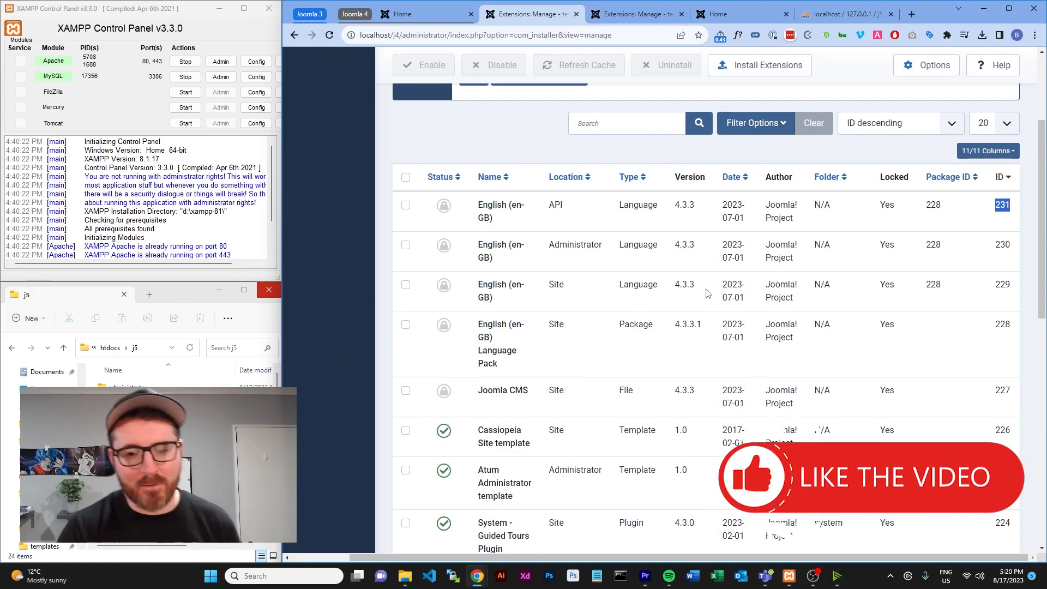
{"action": "mouse_move", "coordinate": [732, 259]}
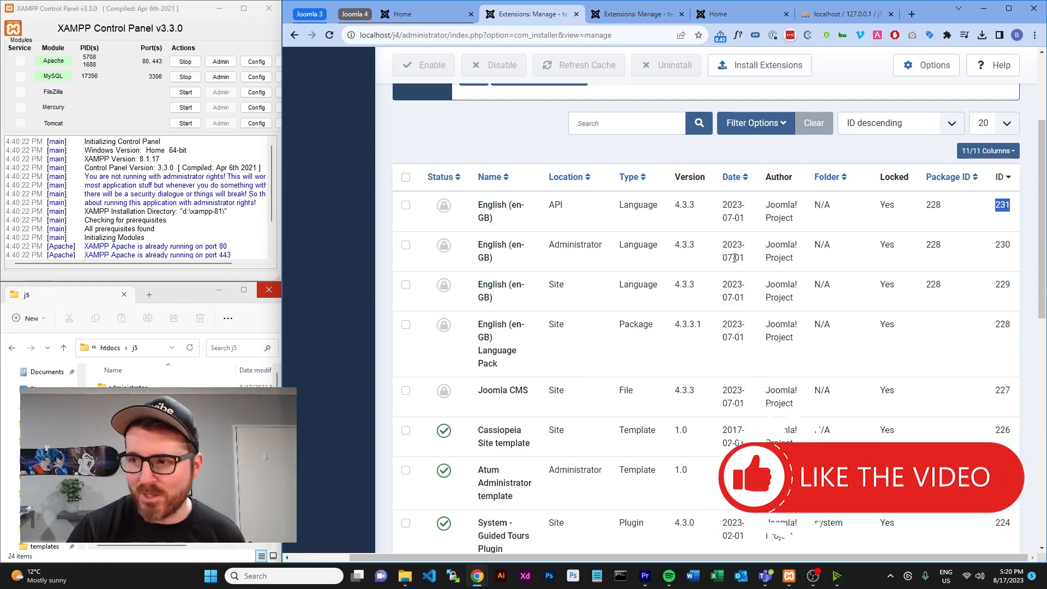
{"action": "scroll", "scroll_direction": "down", "scroll_amount": 3}
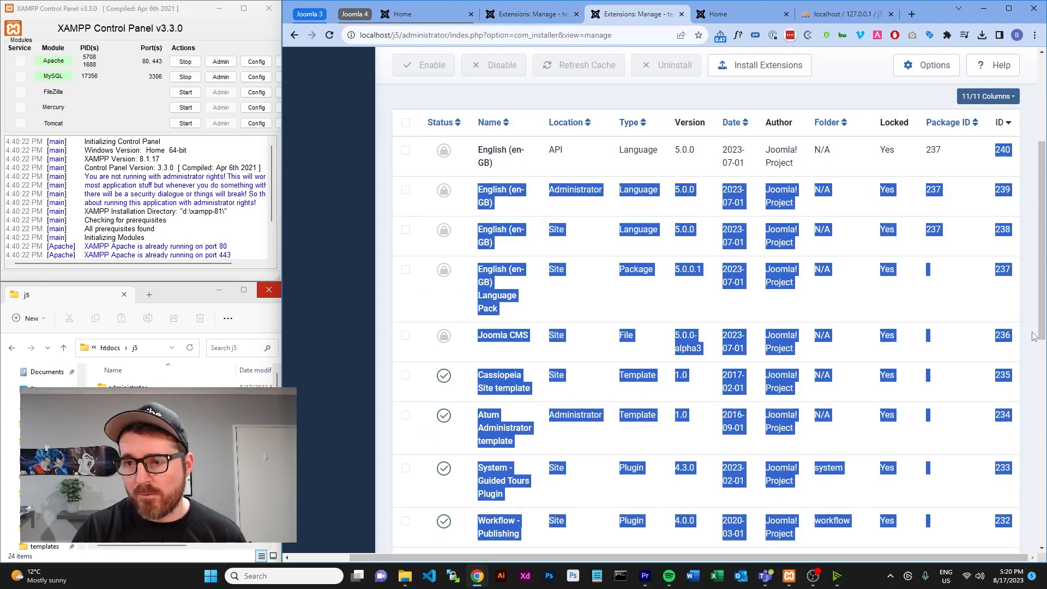
- Scroll the Joomla 5 extensions to the Schema.org plugins (BlogPosting, Book, Event, Recipe 5.0.0)
{"action": "scroll", "scroll_direction": "down", "scroll_amount": 3}
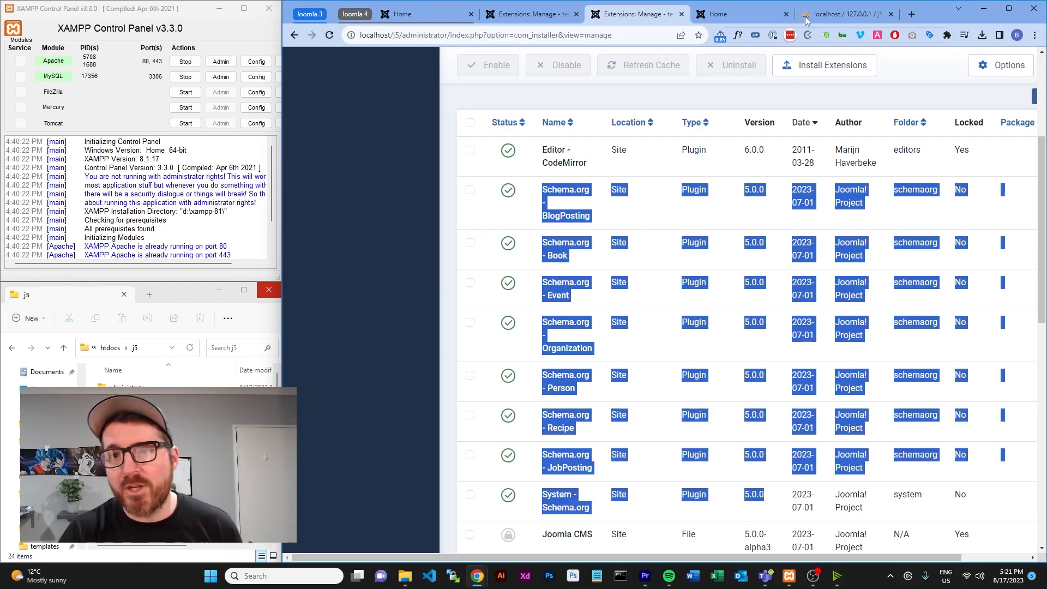
{"action": "mouse_move", "coordinate": [734, 14]}
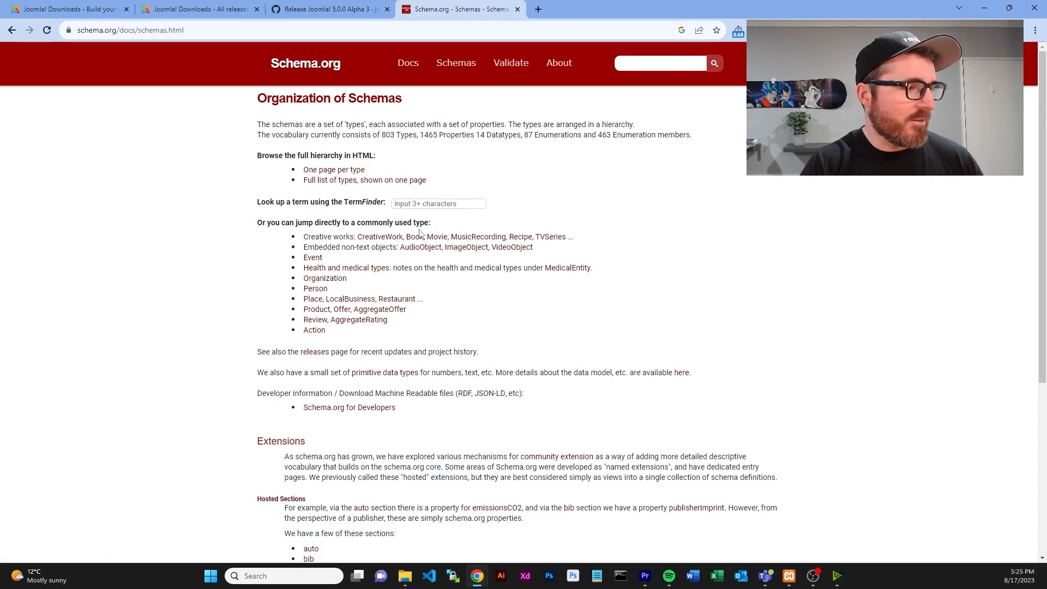
{"action": "mouse_move", "coordinate": [325, 278]}
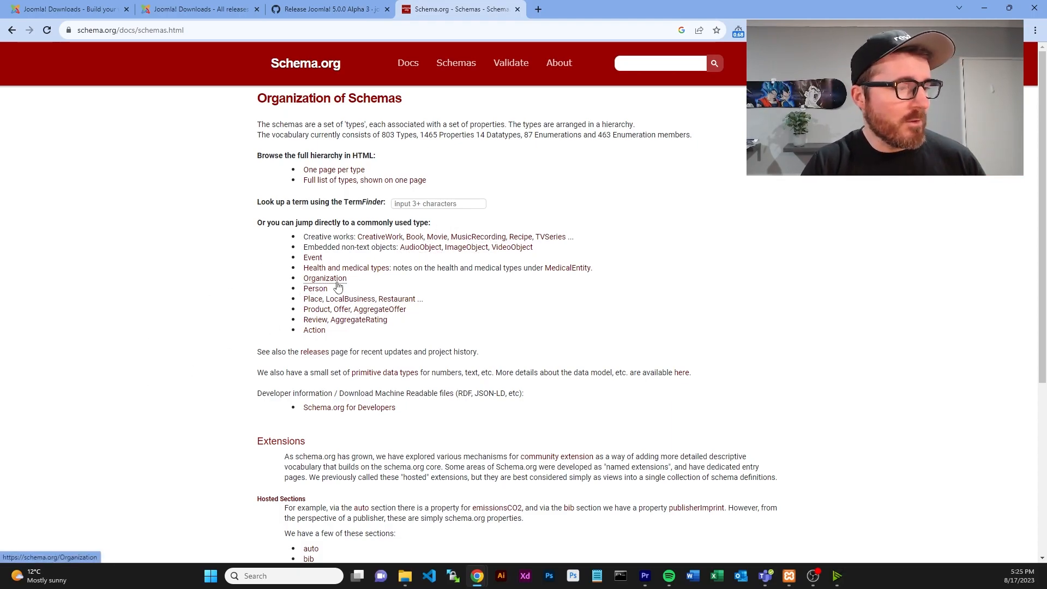
- Reach the first example on the Schema.org LocalBusiness page and select its plain text
{"action": "left_click", "coordinate": [355, 298]}
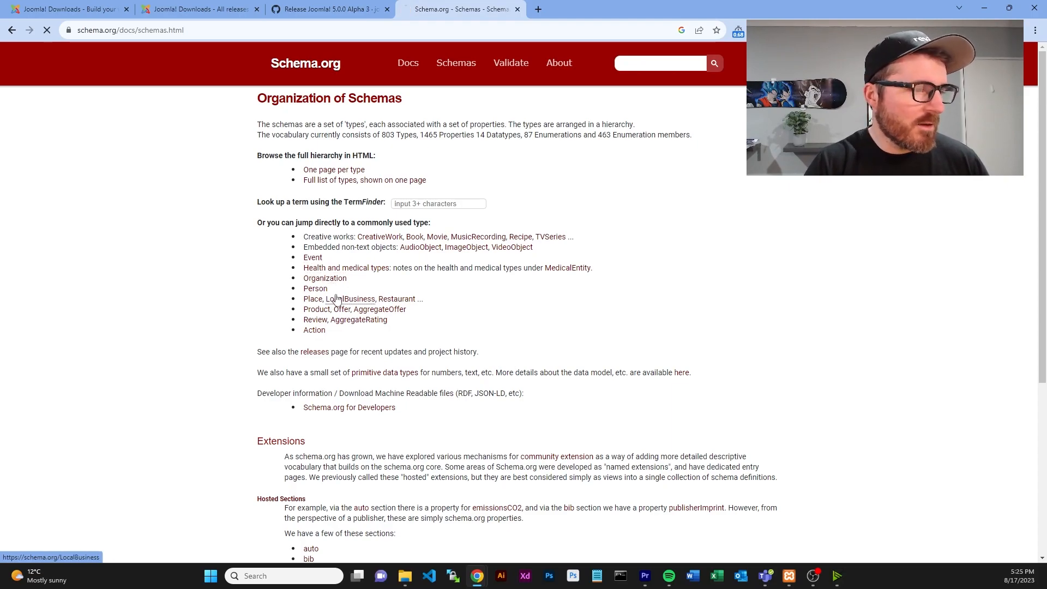
{"action": "left_click", "coordinate": [353, 299]}
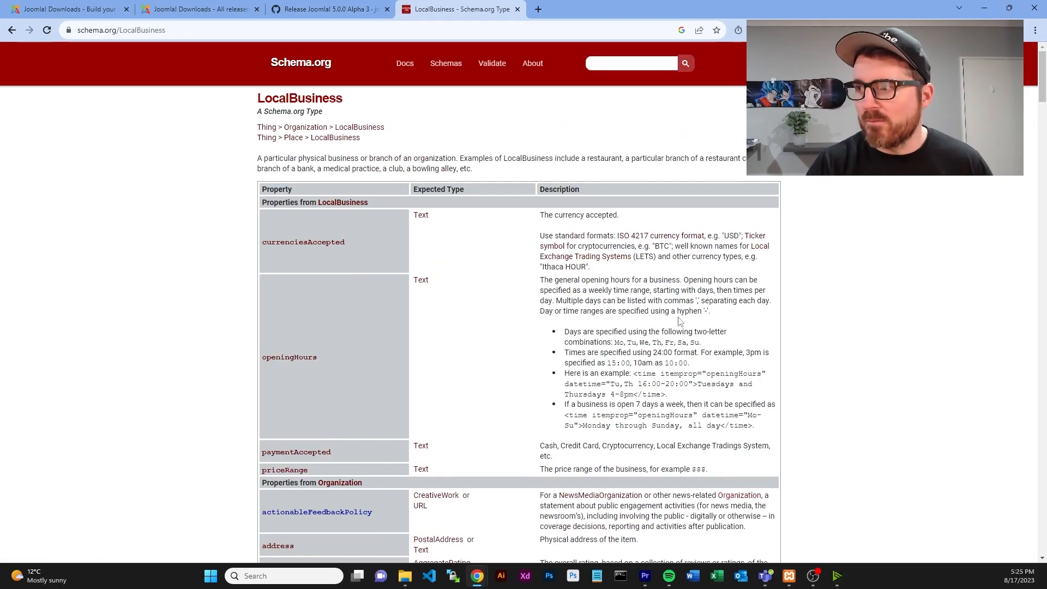
{"action": "scroll", "scroll_direction": "down", "scroll_amount": 3}
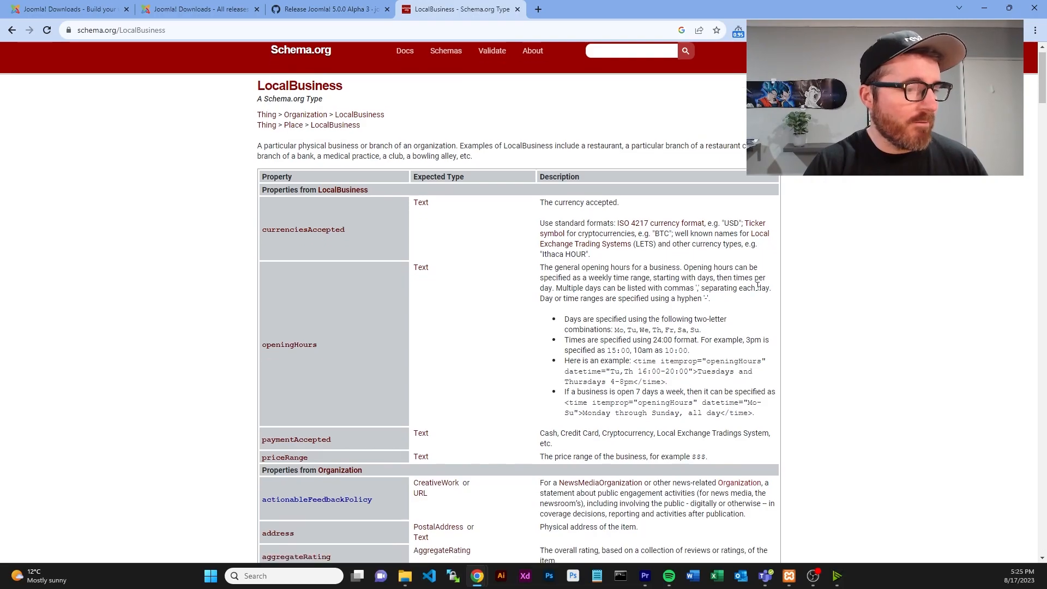
{"action": "scroll", "scroll_direction": "down", "scroll_amount": 3}
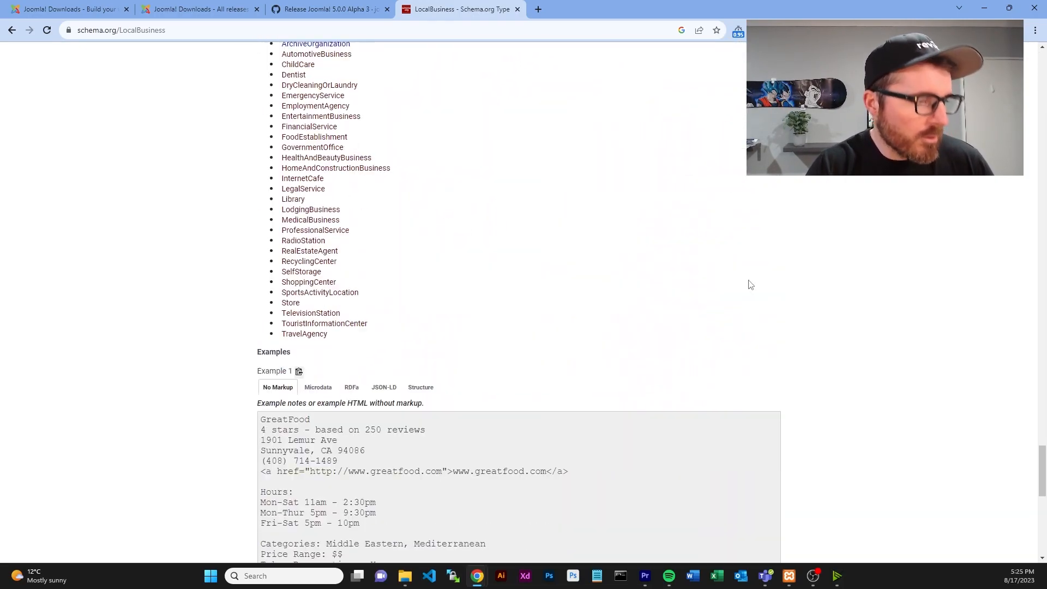
{"action": "scroll", "scroll_direction": "down", "scroll_amount": 3}
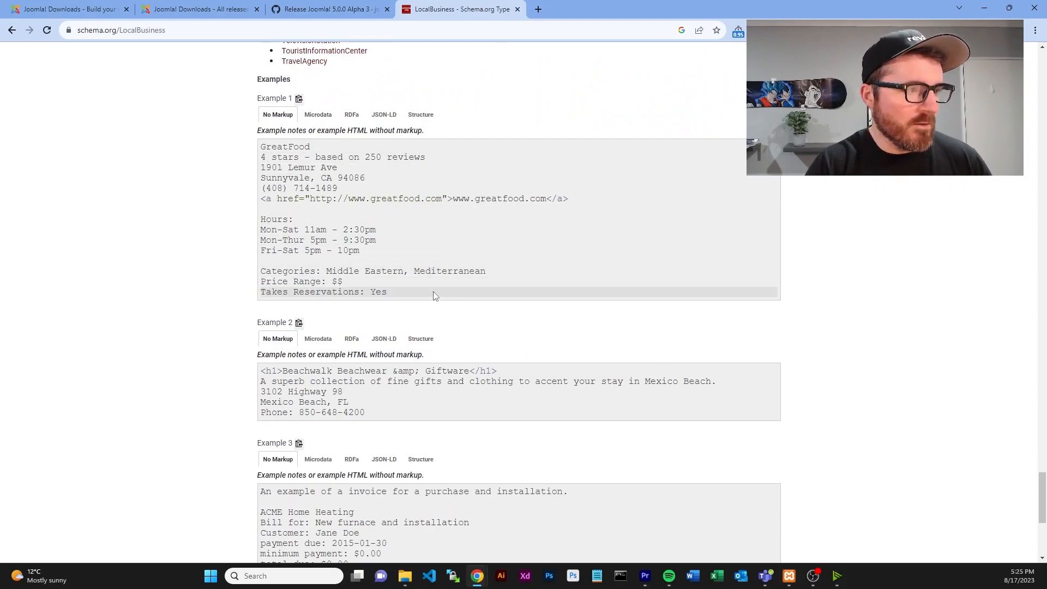
{"action": "left_click_drag", "start_coordinate": [261, 146], "coordinate": [386, 292]}
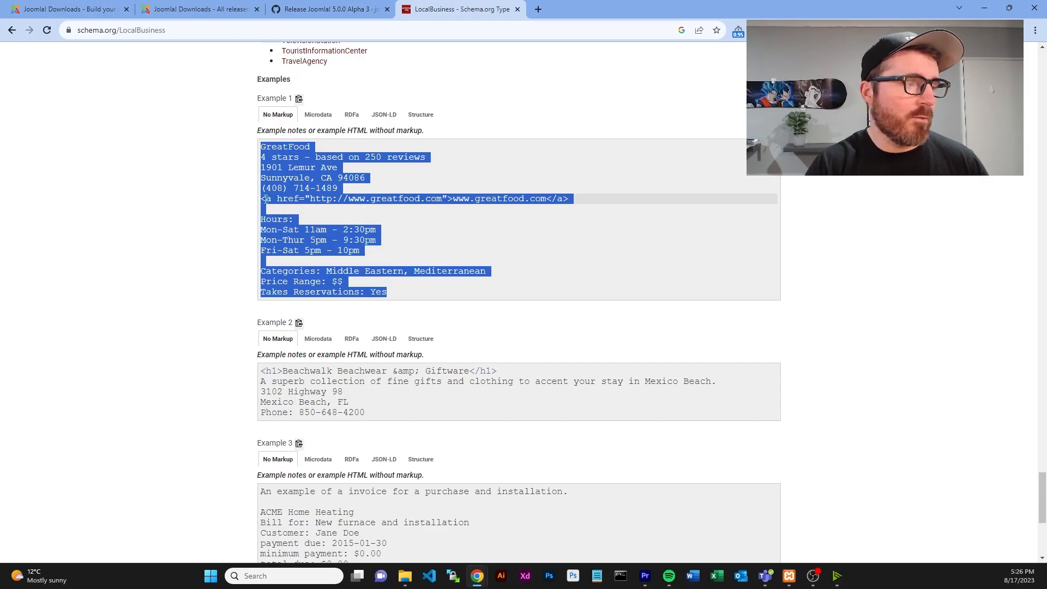
- Review the Restaurant example as Microdata, then JSON-LD, then its Structure property breakdown
{"action": "left_click", "coordinate": [317, 115]}
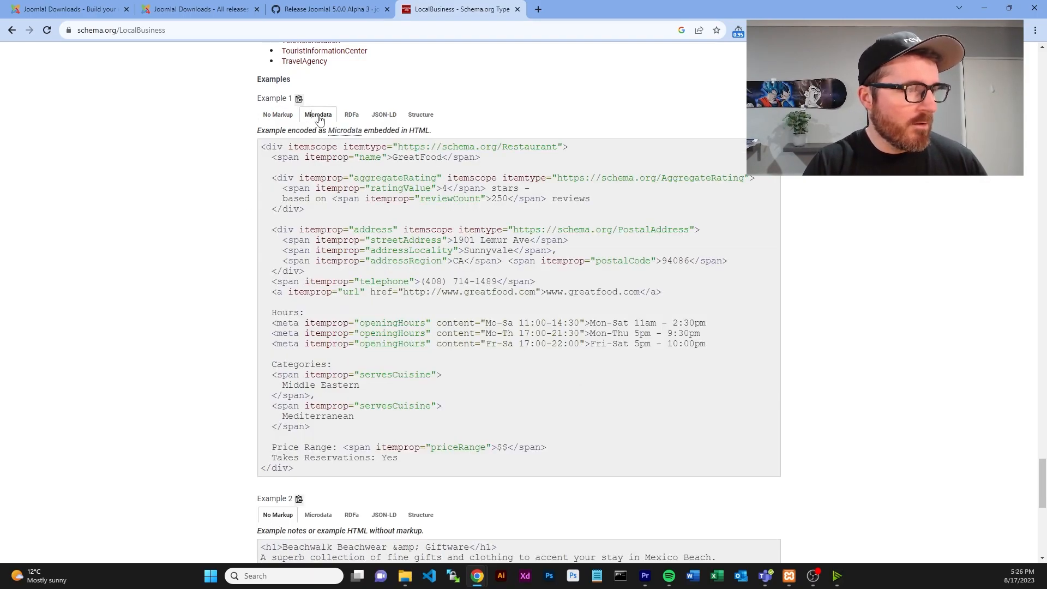
{"action": "left_click_drag", "start_coordinate": [345, 146], "coordinate": [570, 157]}
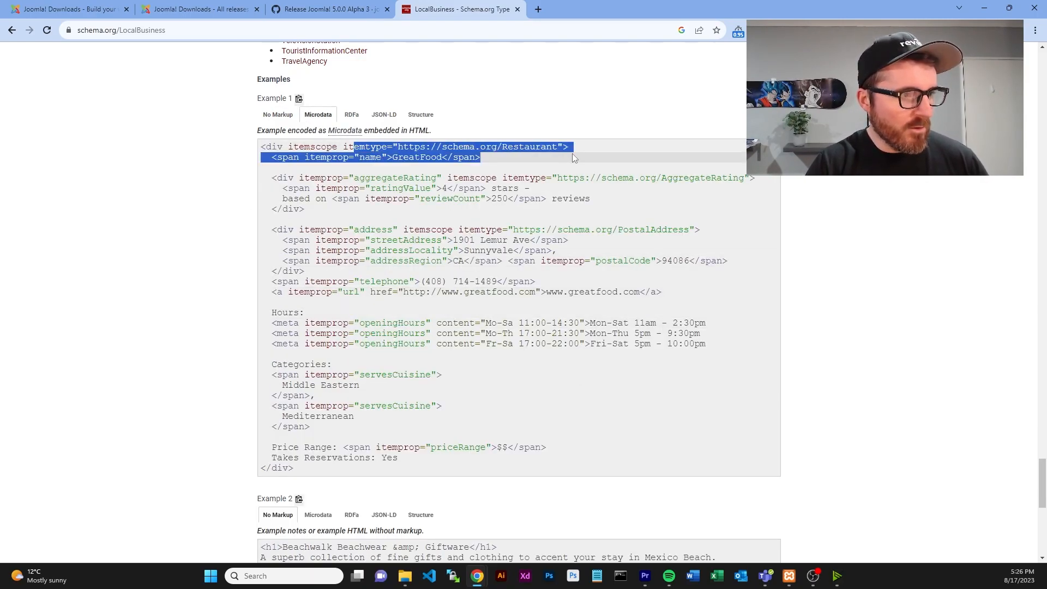
{"action": "left_click_drag", "start_coordinate": [478, 157], "coordinate": [604, 260]}
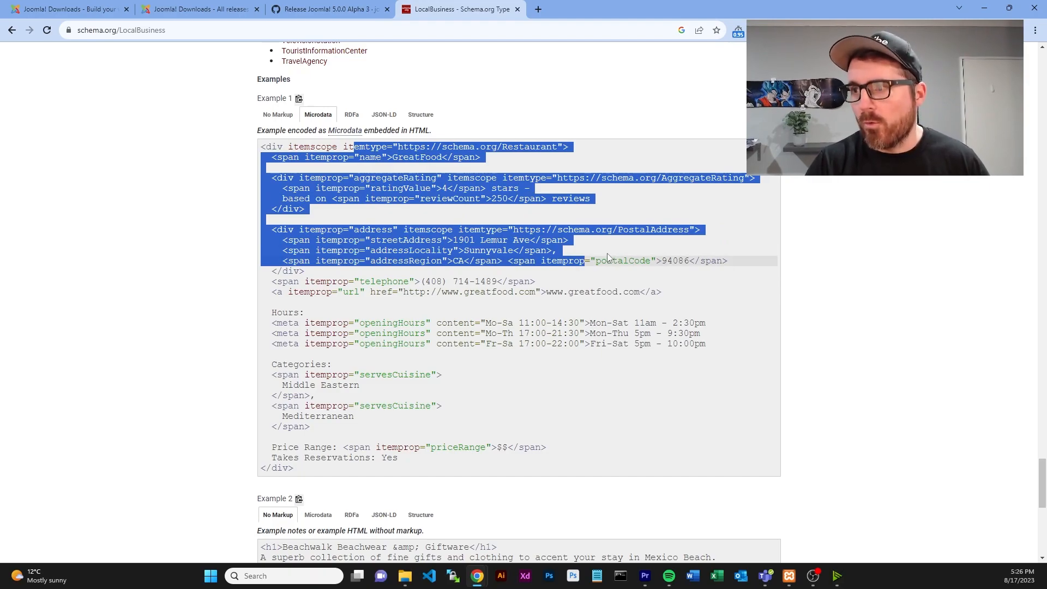
{"action": "left_click", "coordinate": [383, 114]}
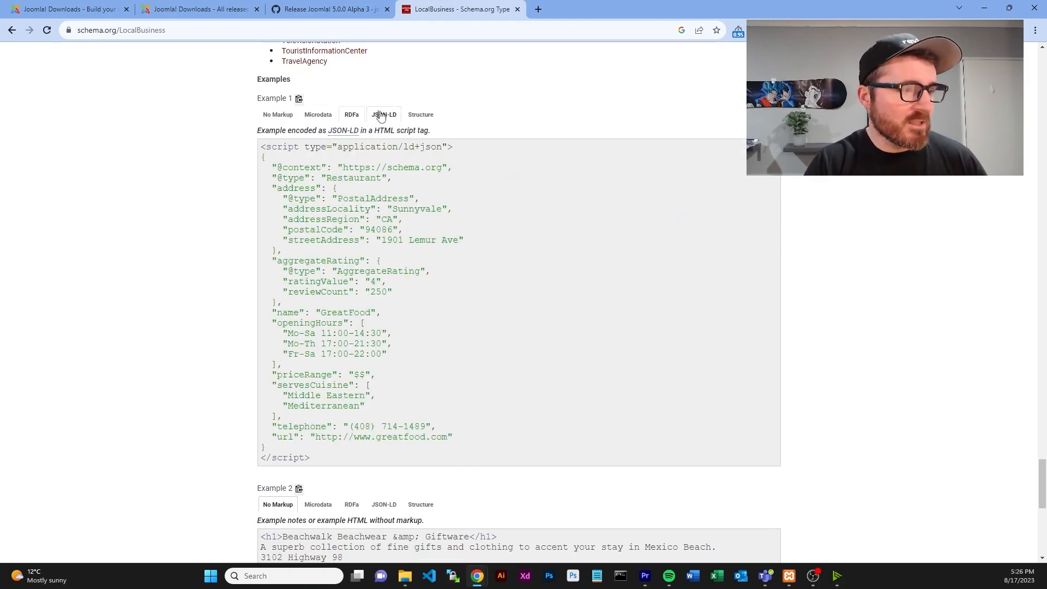
{"action": "left_click_drag", "start_coordinate": [270, 323], "coordinate": [267, 447]}
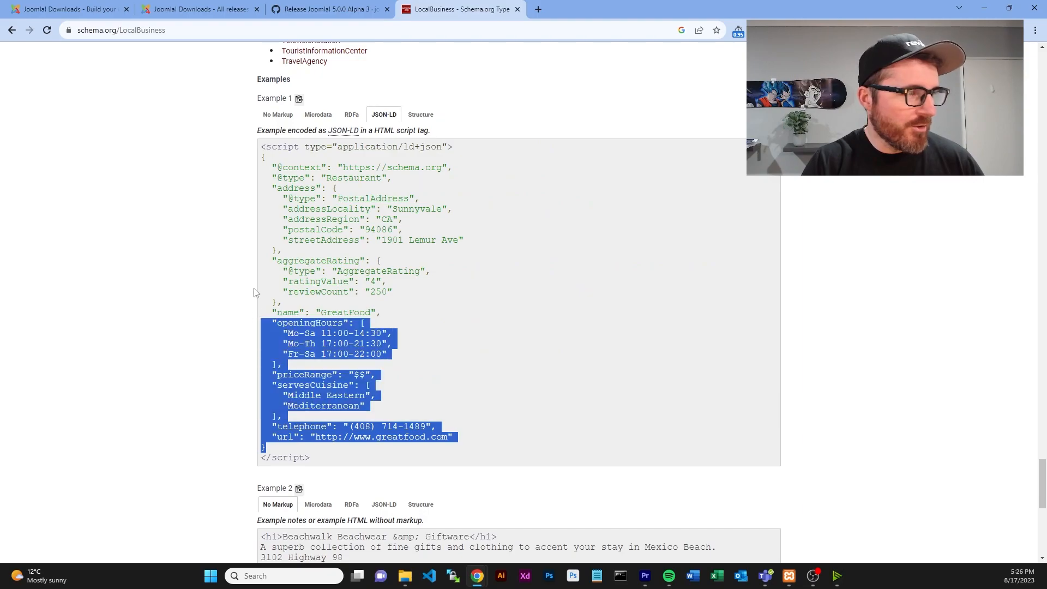
{"action": "left_click", "coordinate": [419, 115]}
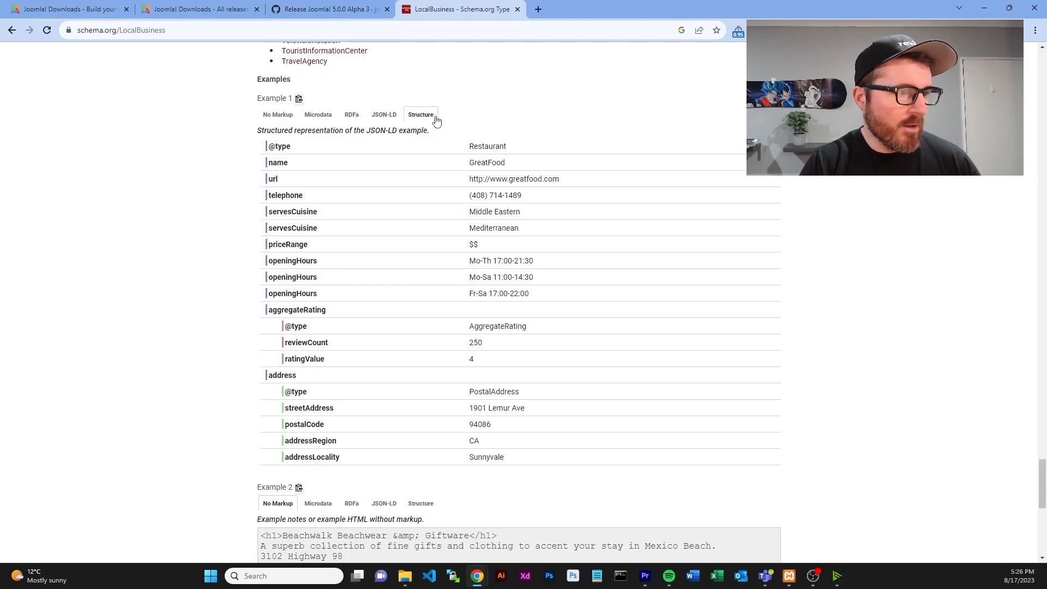
{"action": "left_click_drag", "start_coordinate": [279, 145], "coordinate": [474, 439]}
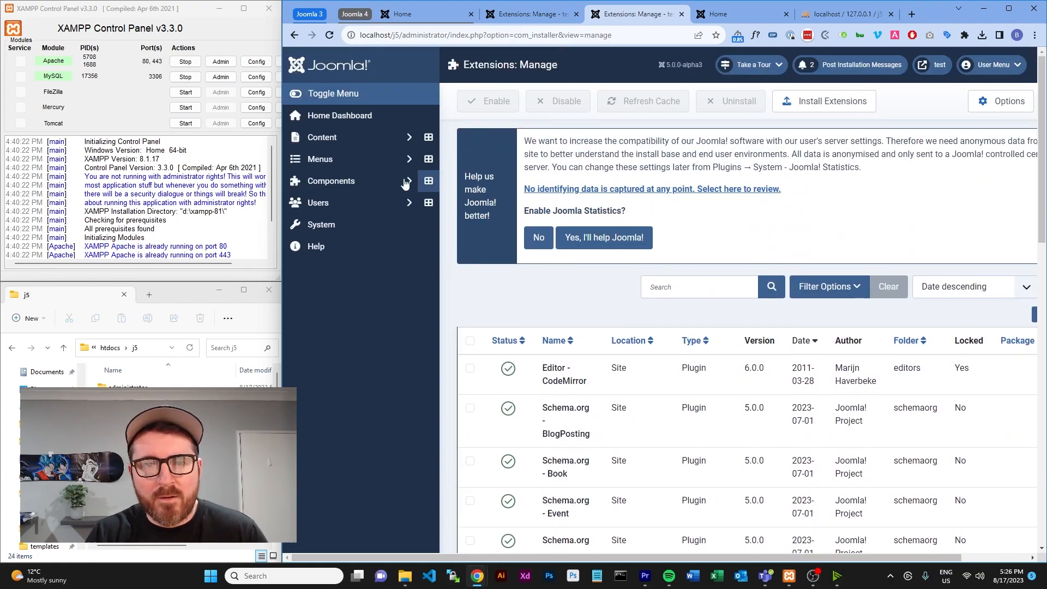
- Show the Joomla 5 alpha System Dashboard from the admin sidebar
{"action": "left_click", "coordinate": [321, 225]}
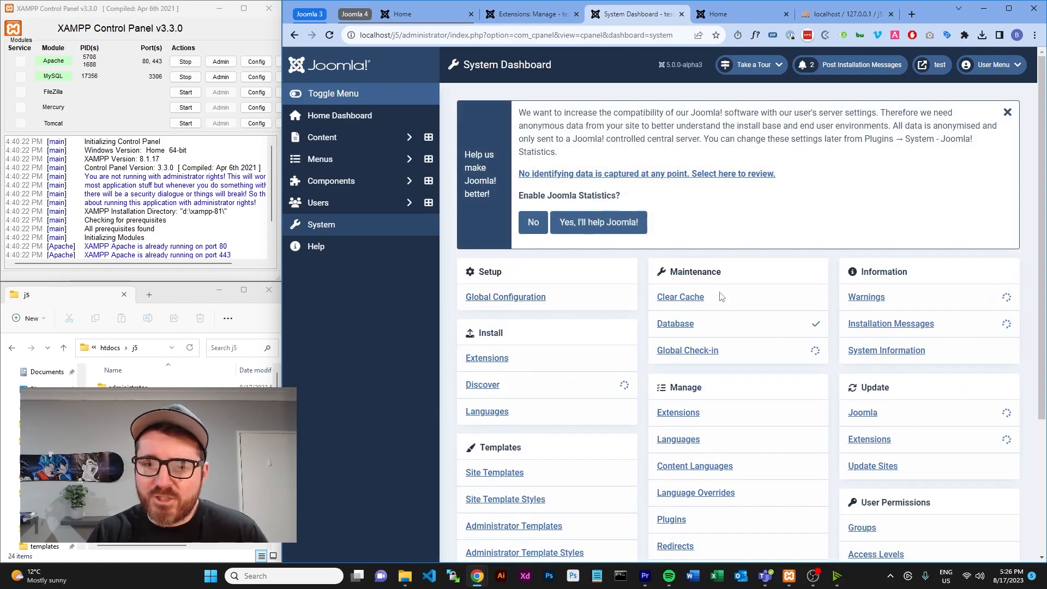
{"action": "left_click", "coordinate": [671, 519]}
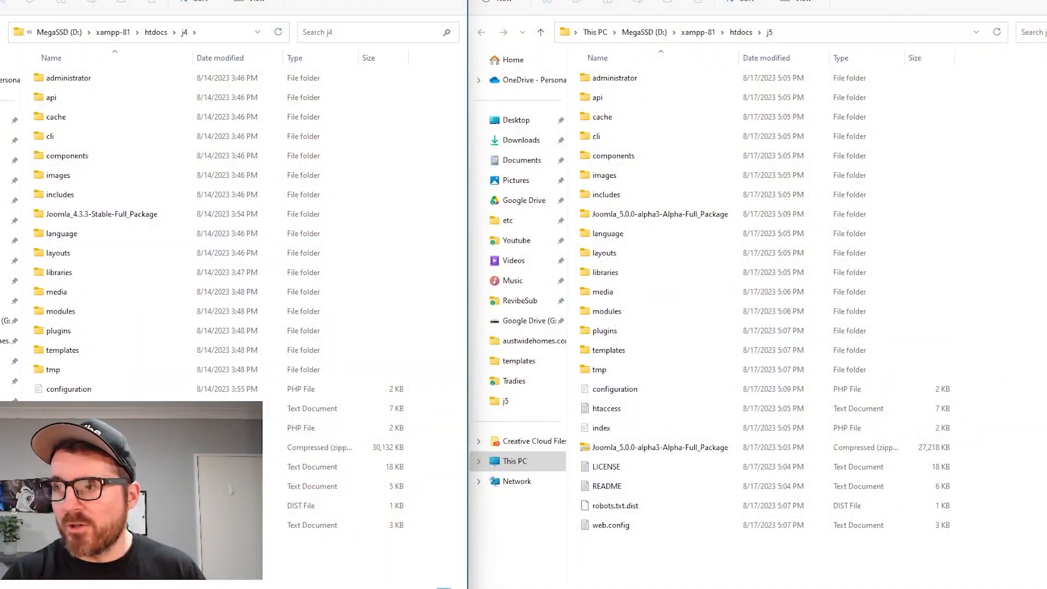
- Browse both the j4 and j5 sites into templates/cassiopeia side by side
{"action": "left_click", "coordinate": [103, 214]}
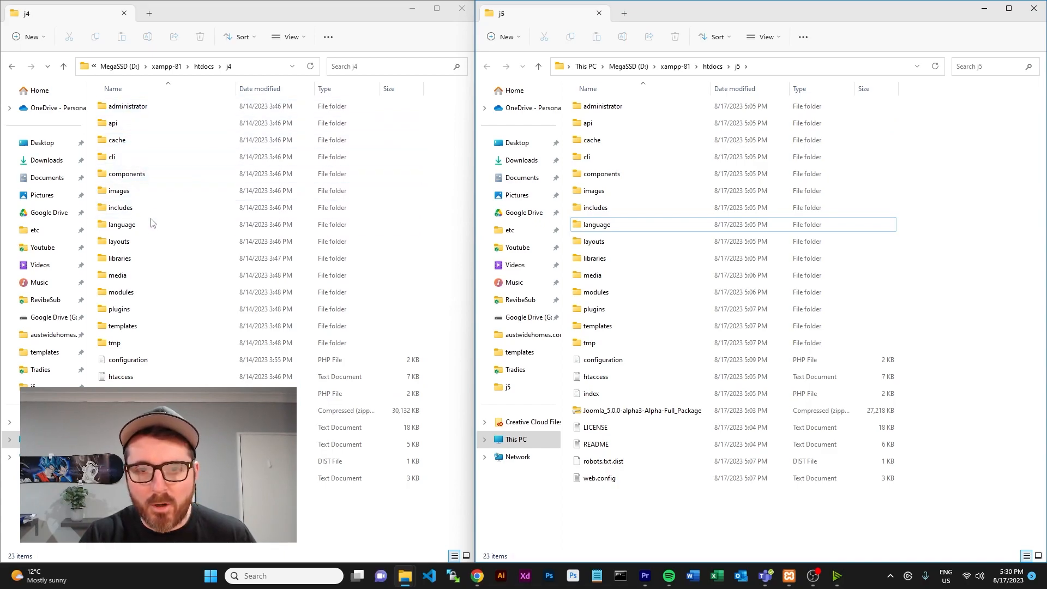
{"action": "left_click", "coordinate": [122, 326]}
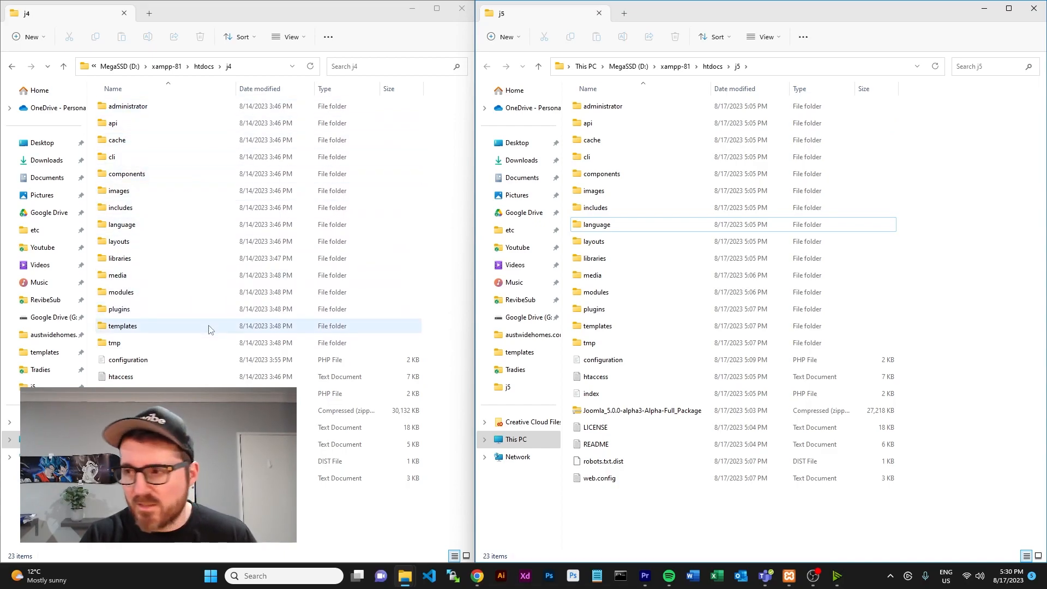
{"action": "double_click", "coordinate": [597, 326]}
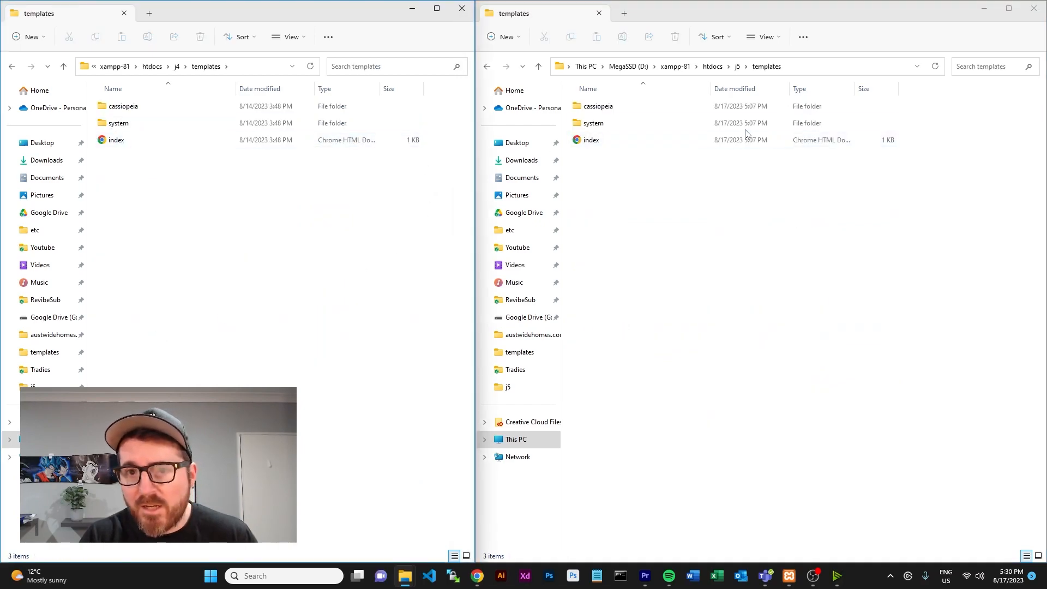
{"action": "left_click", "coordinate": [597, 106]}
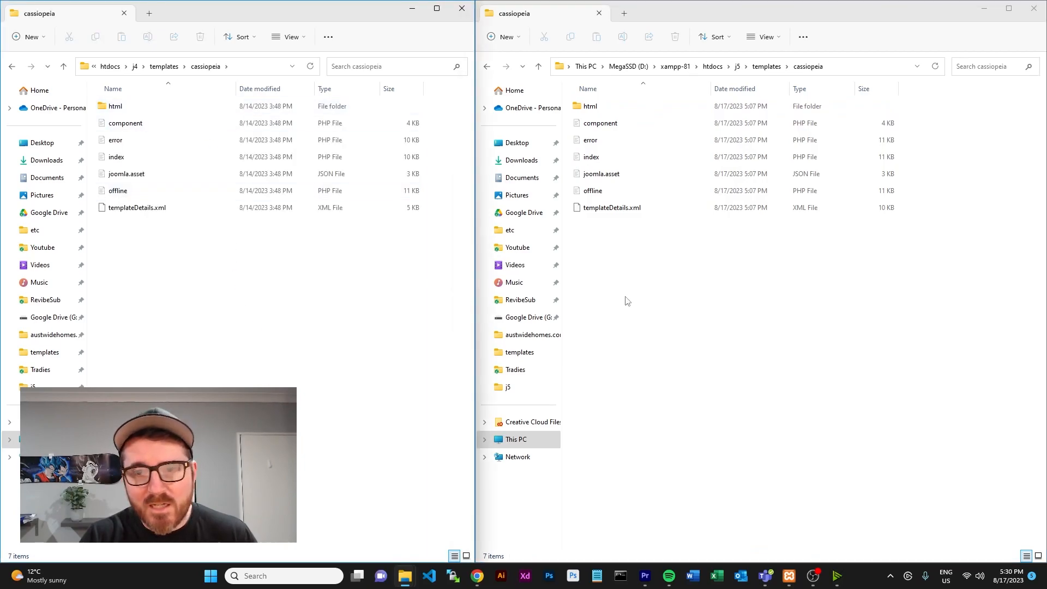
{"action": "left_click", "coordinate": [589, 105]}
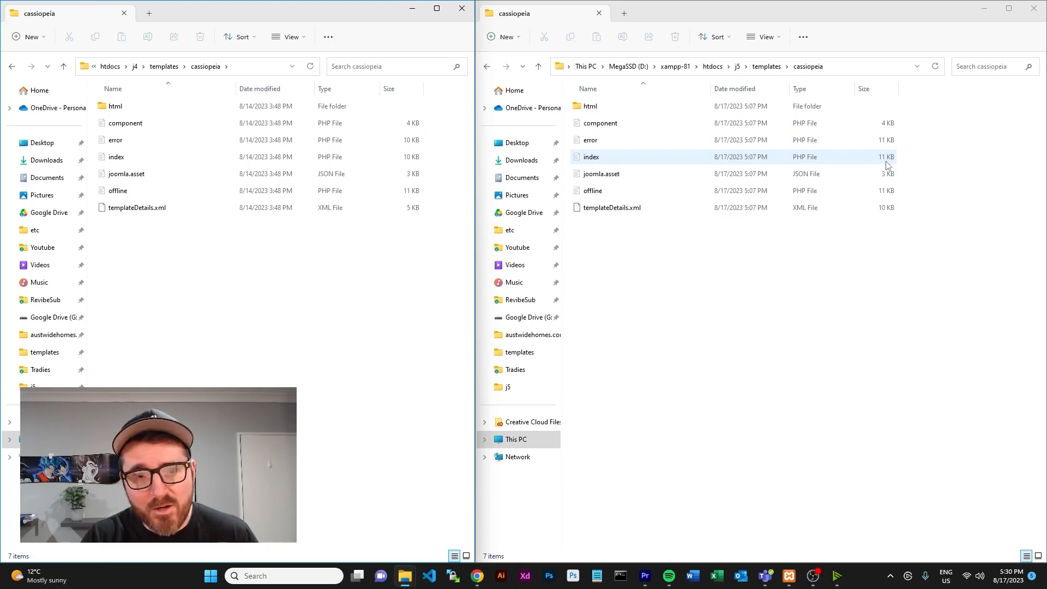
- Open the j5 and j4 Cassiopeia templateDetails.xml files in the editor
{"action": "left_click", "coordinate": [611, 207]}
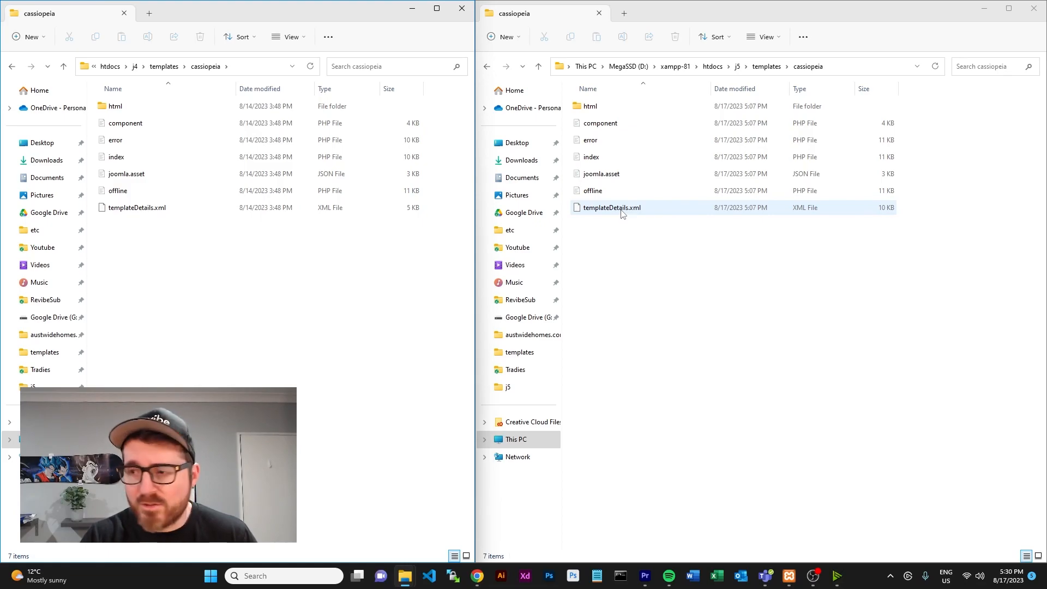
{"action": "double_click", "coordinate": [612, 207]}
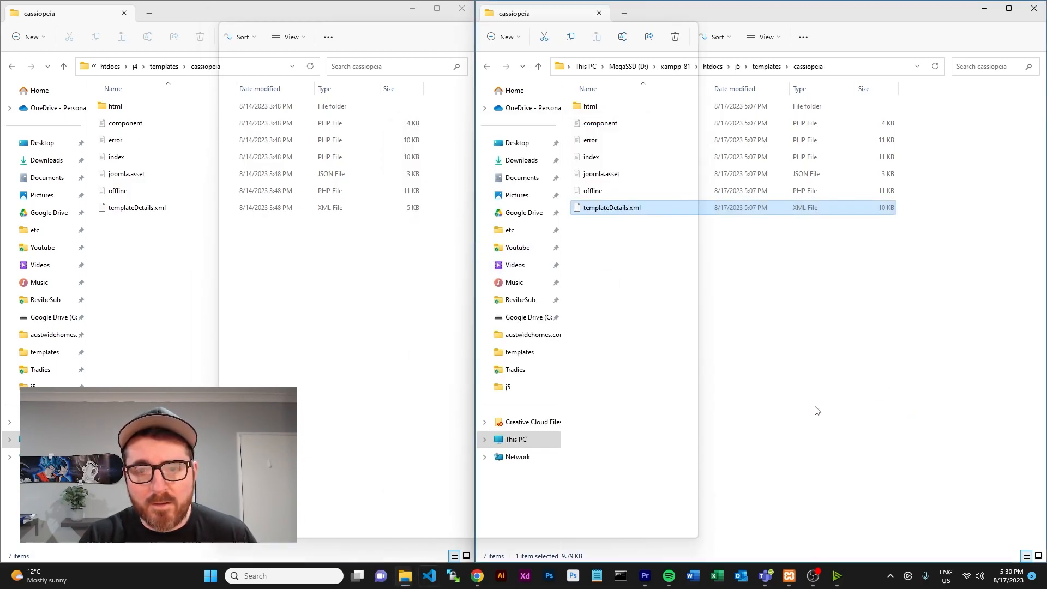
{"action": "double_click", "coordinate": [612, 208]}
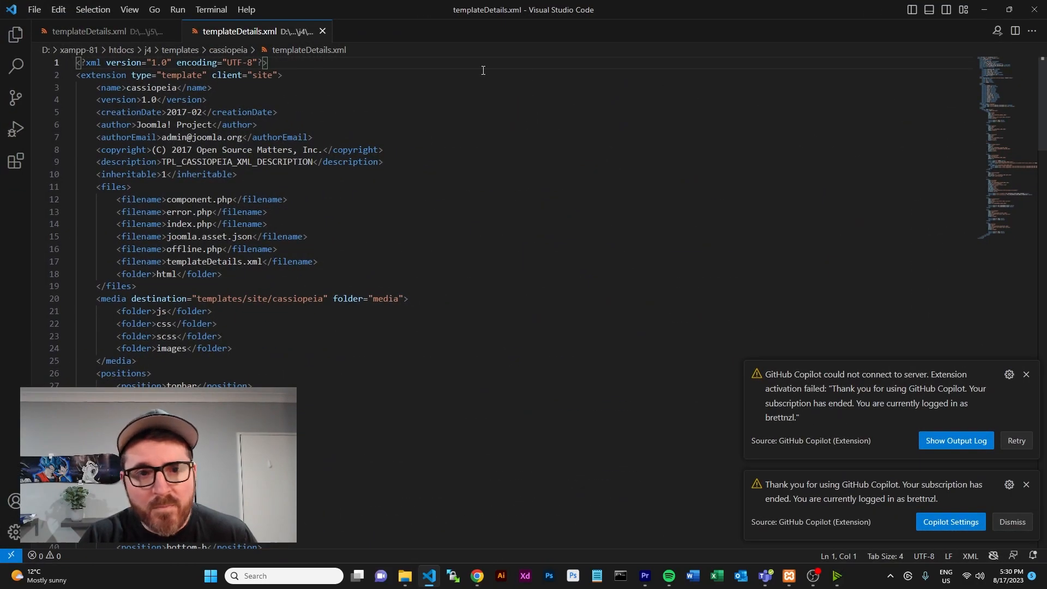
- Flip between the j4 and j5 templateDetails.xml files and scroll j5 to the systemFontHeading field
{"action": "left_click", "coordinate": [100, 31]}
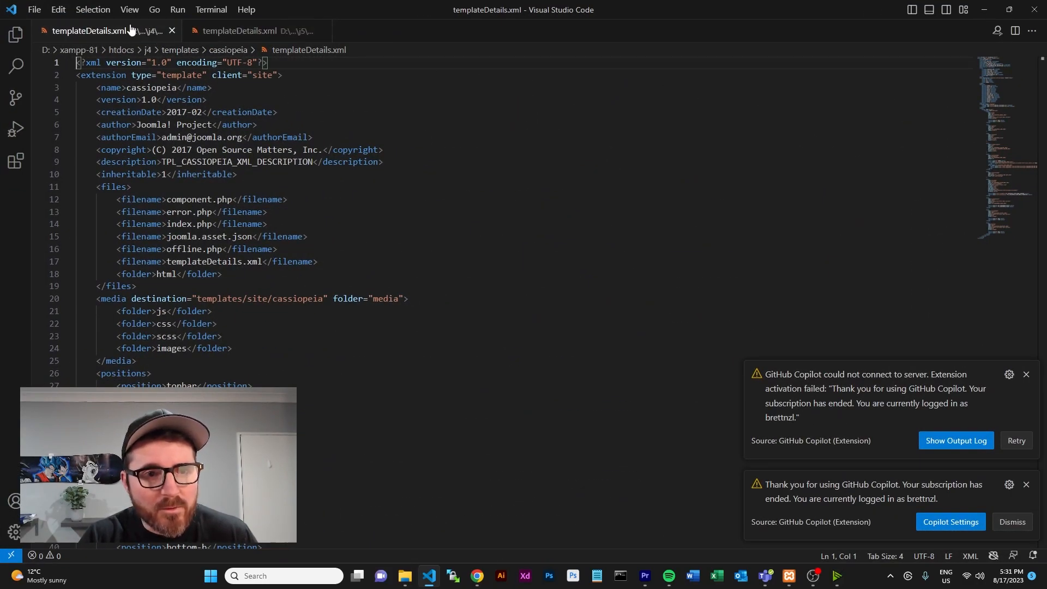
{"action": "left_click", "coordinate": [239, 31]}
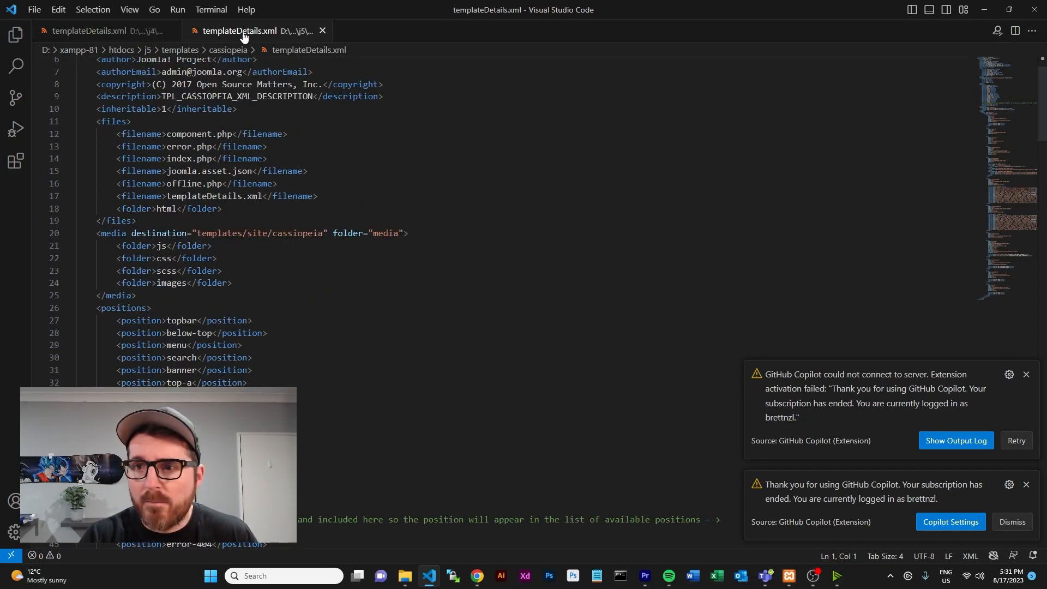
{"action": "left_click", "coordinate": [87, 31]}
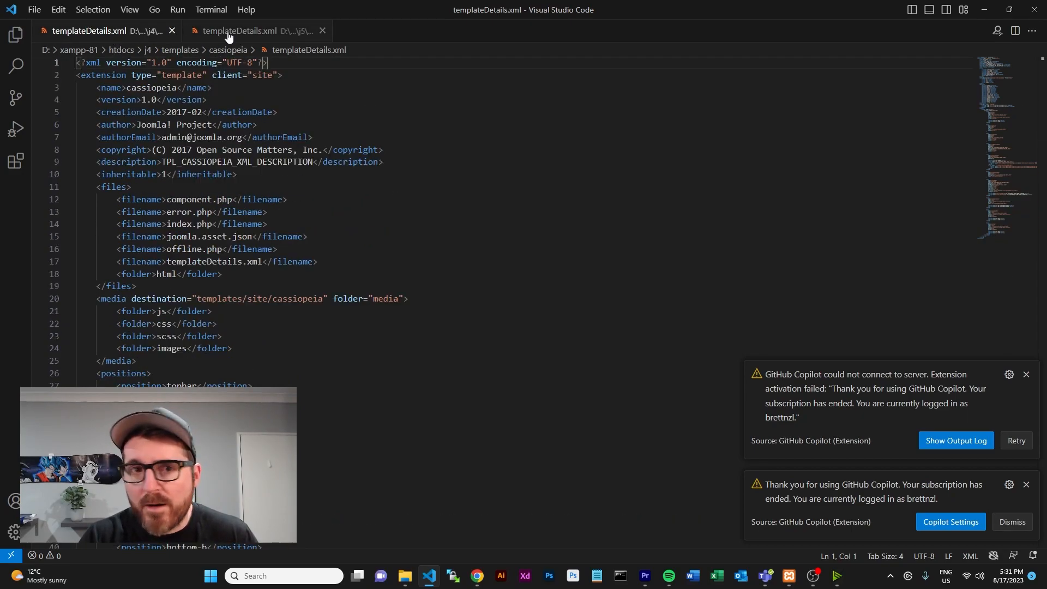
{"action": "left_click", "coordinate": [239, 30]}
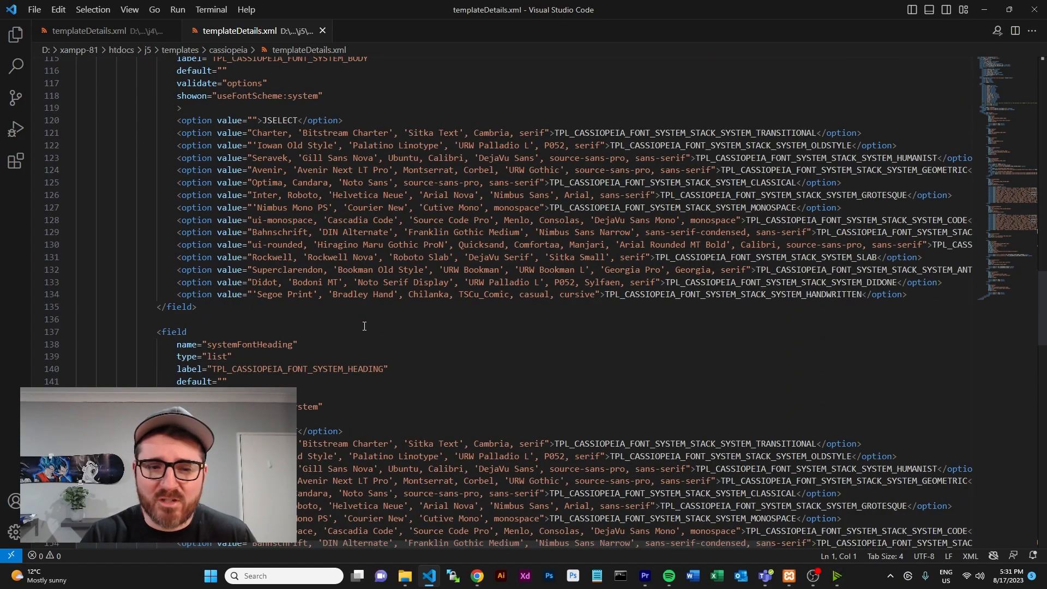
{"action": "scroll", "scroll_direction": "down", "scroll_amount": 3}
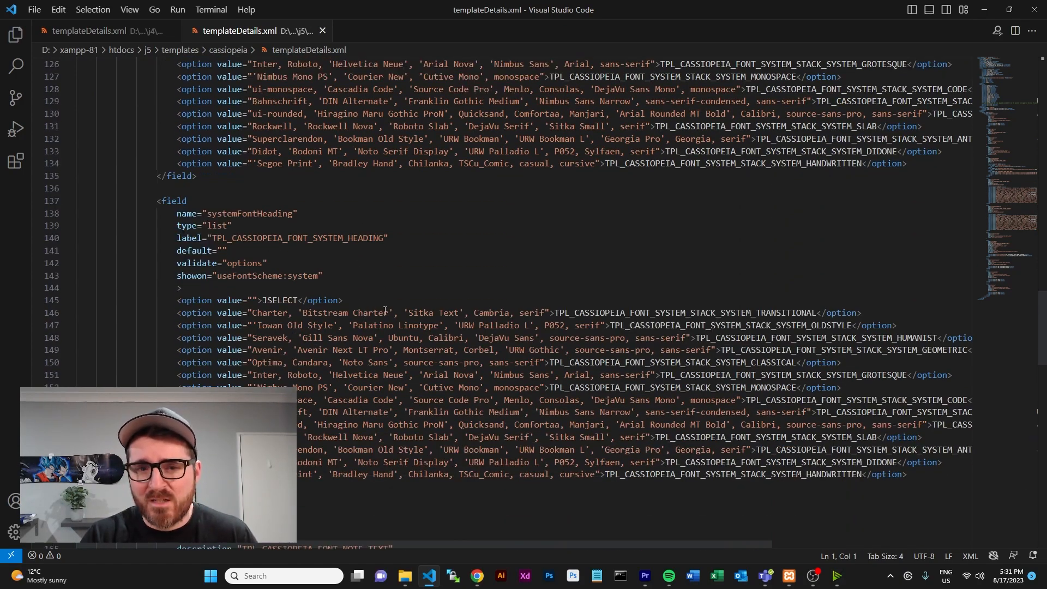
{"action": "left_click", "coordinate": [100, 31]}
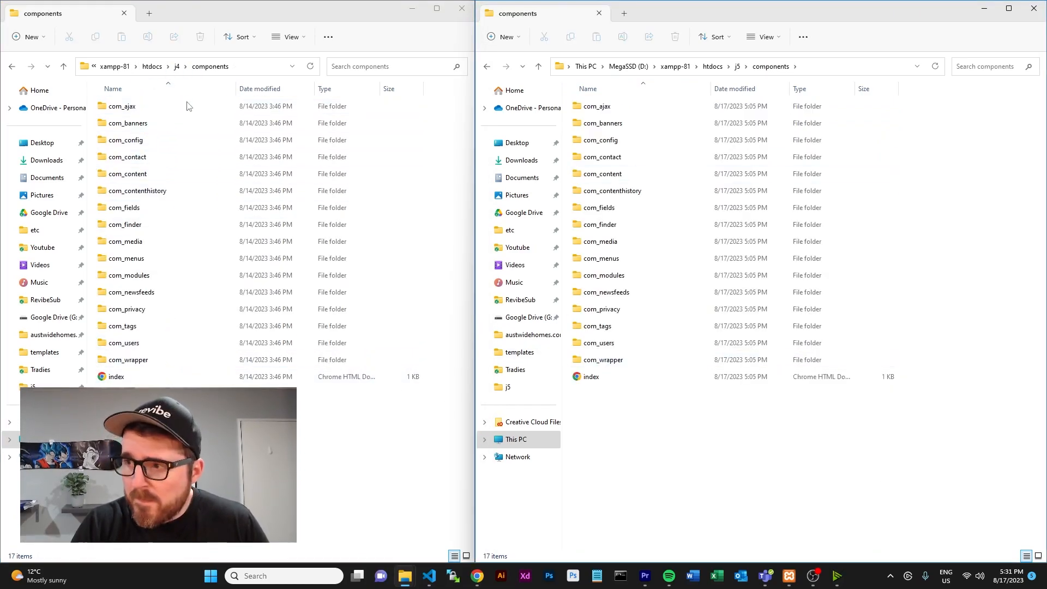
- Show both plugins folders and single out the schemaorg folder present only in j5
{"action": "left_click", "coordinate": [591, 376]}
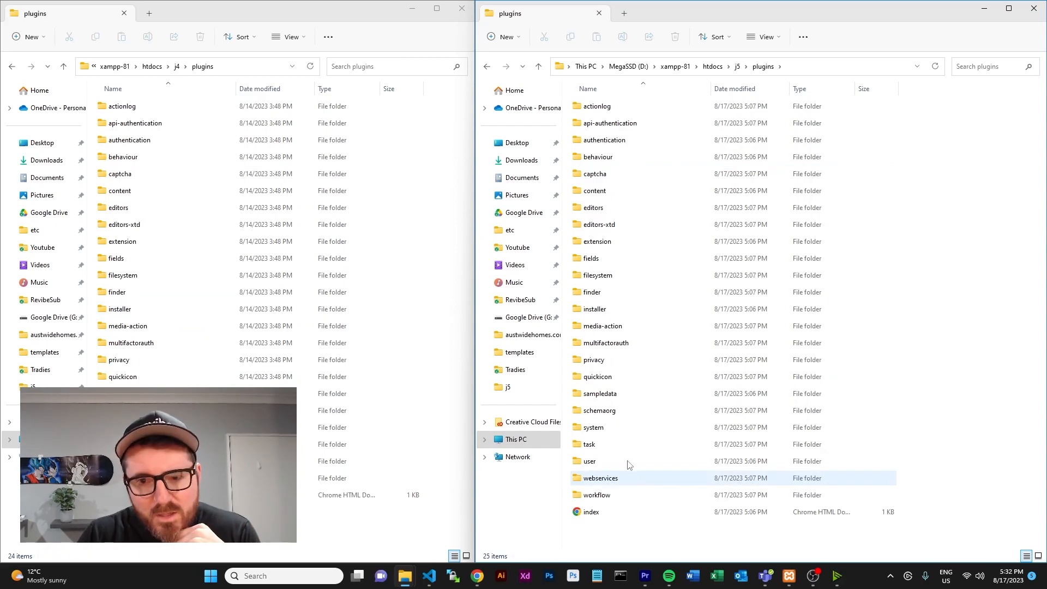
{"action": "left_click", "coordinate": [599, 410]}
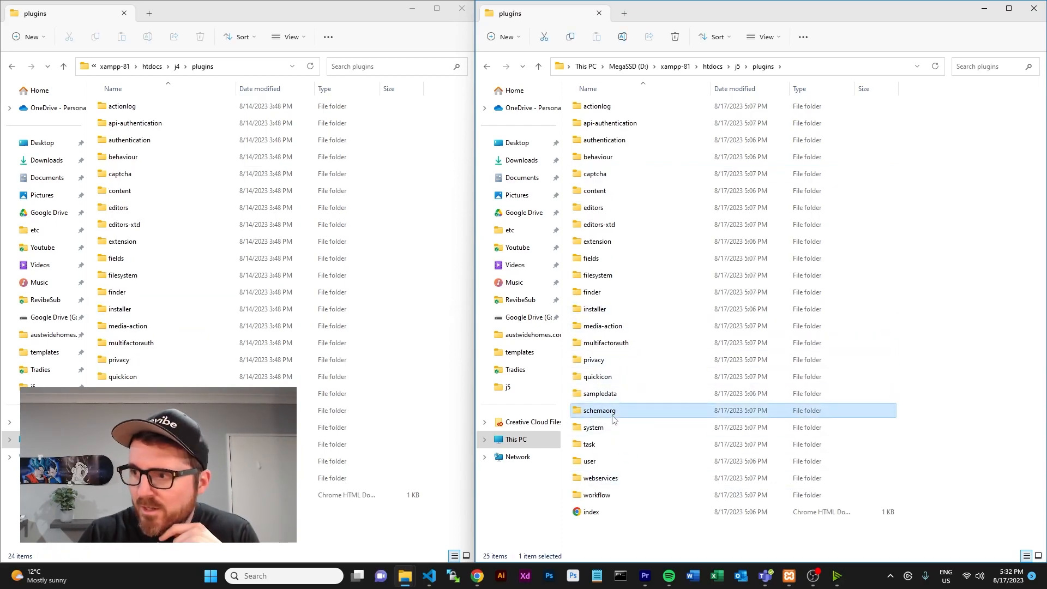